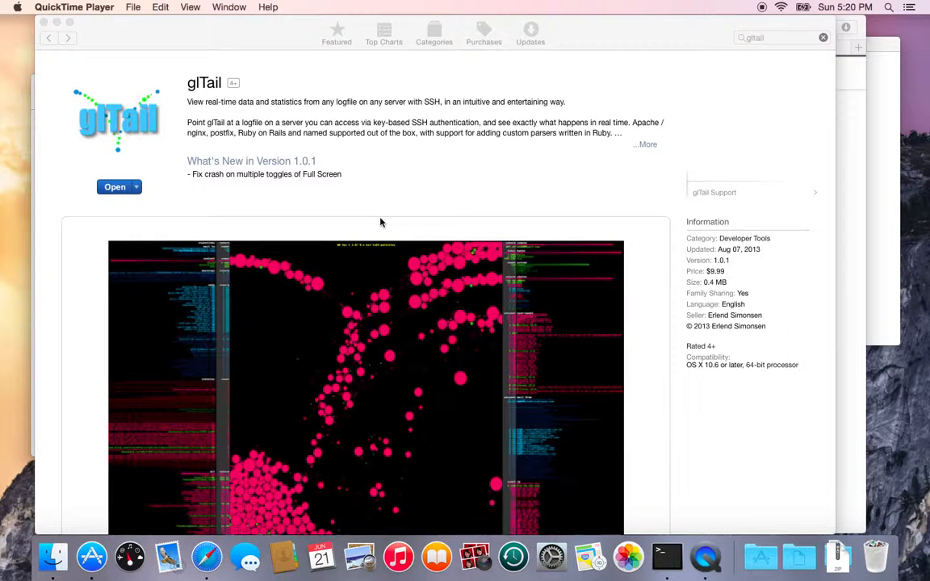
mouse_move(276, 220)
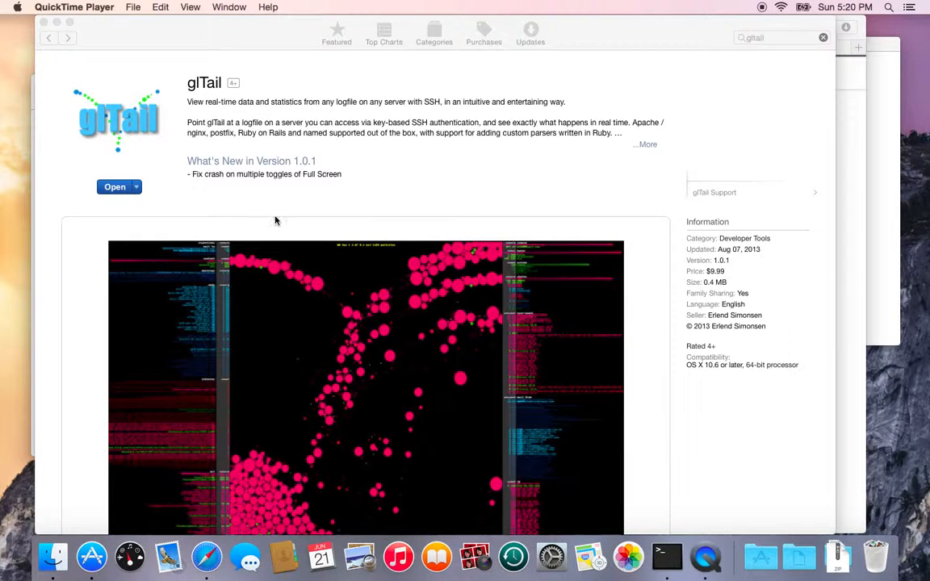
mouse_move(113, 216)
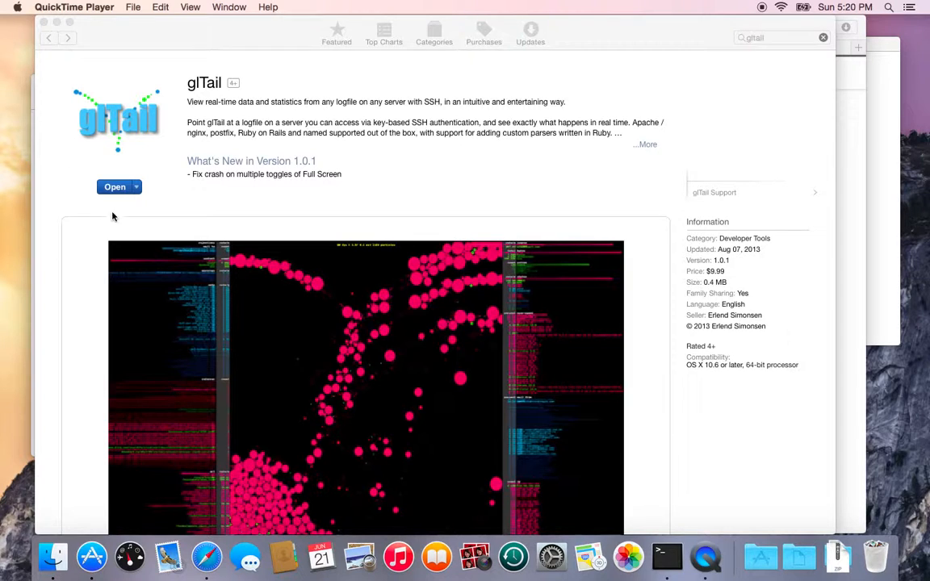
mouse_move(100, 249)
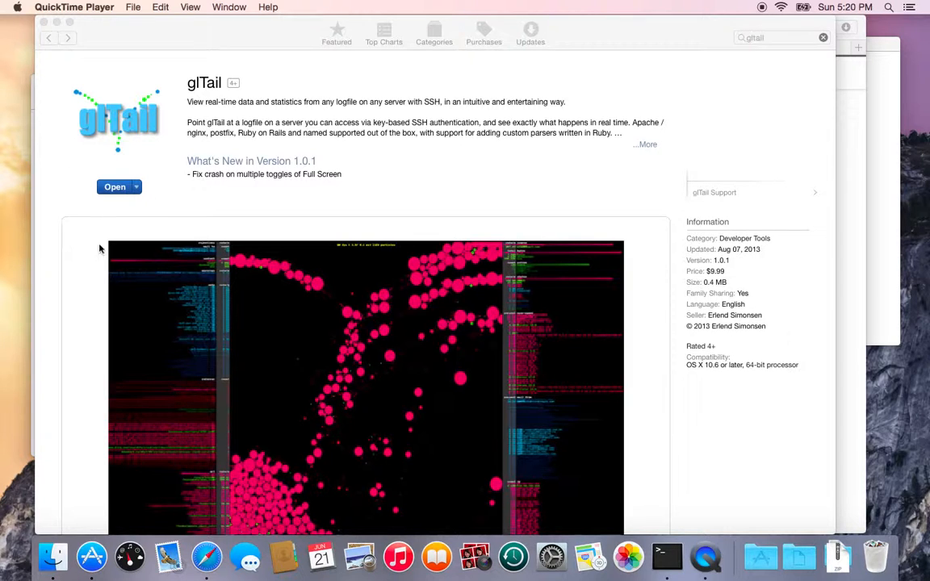
mouse_move(113, 94)
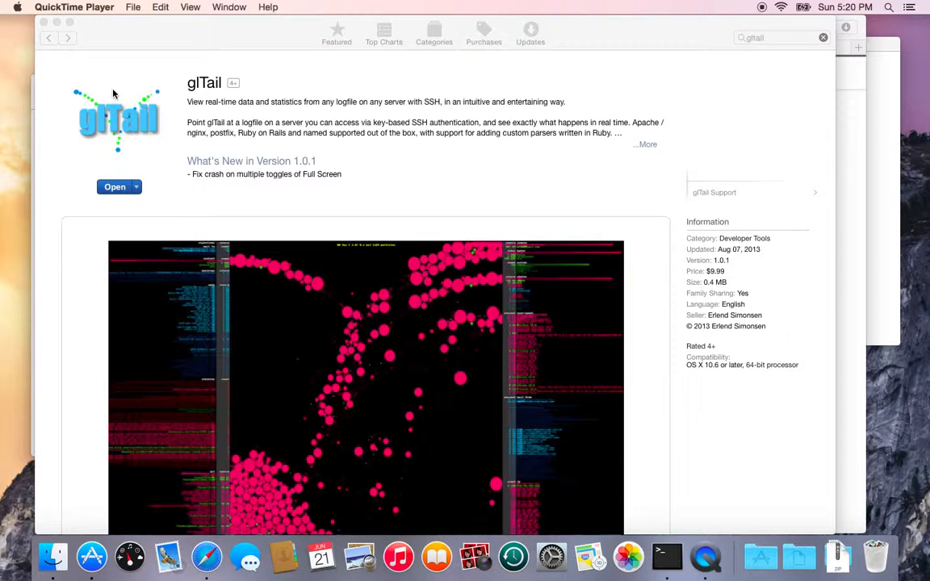
mouse_move(136, 91)
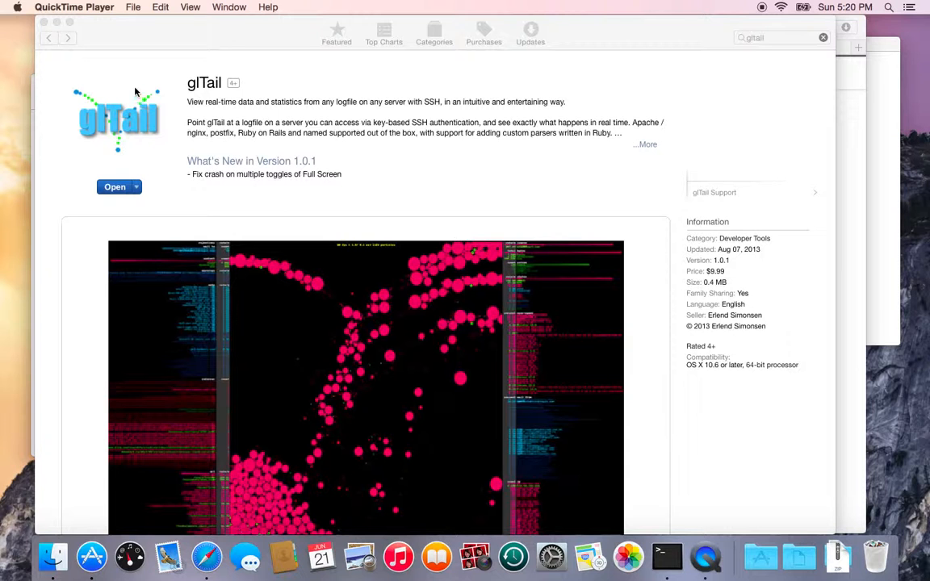
Step: Scroll the glTail App Store page down to its second screenshot
scroll("down", 3)
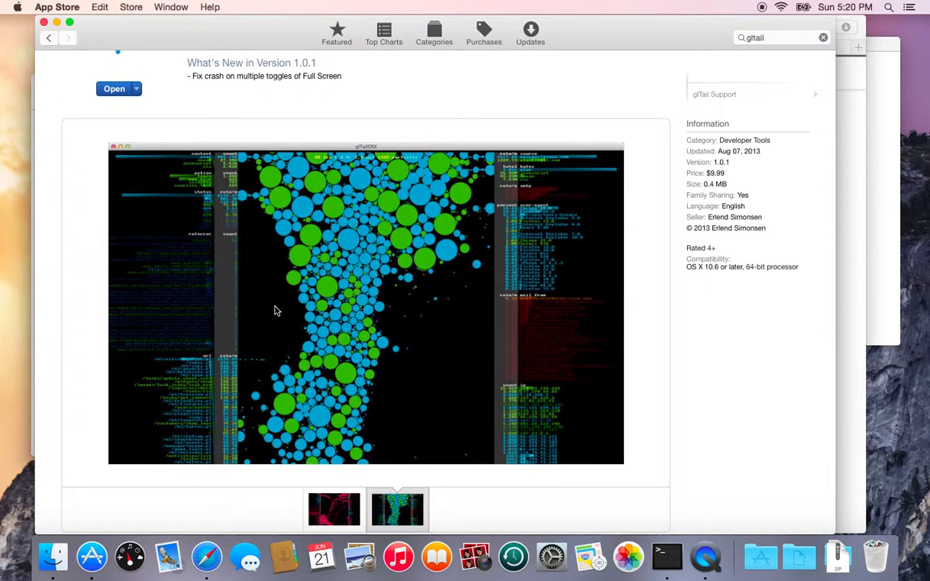
mouse_move(275, 307)
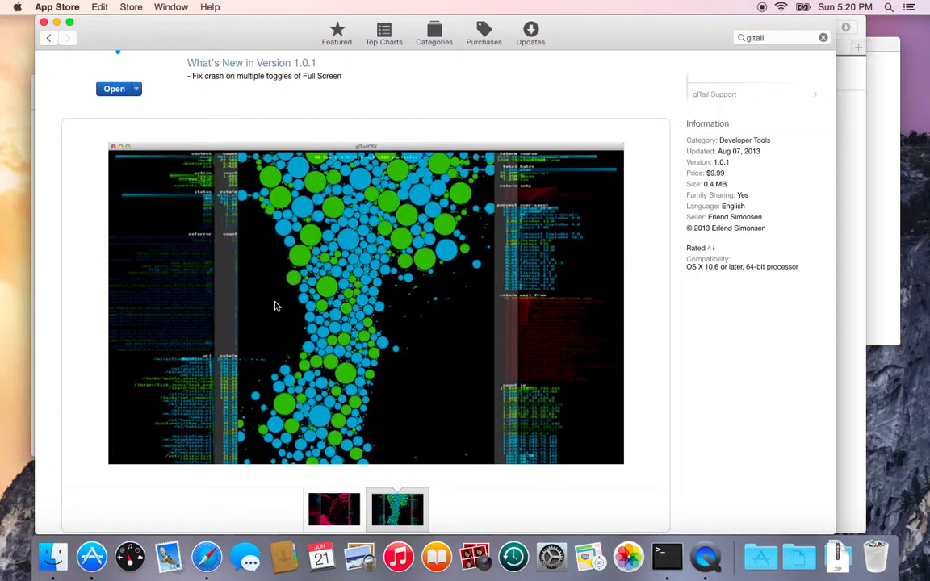
mouse_move(282, 310)
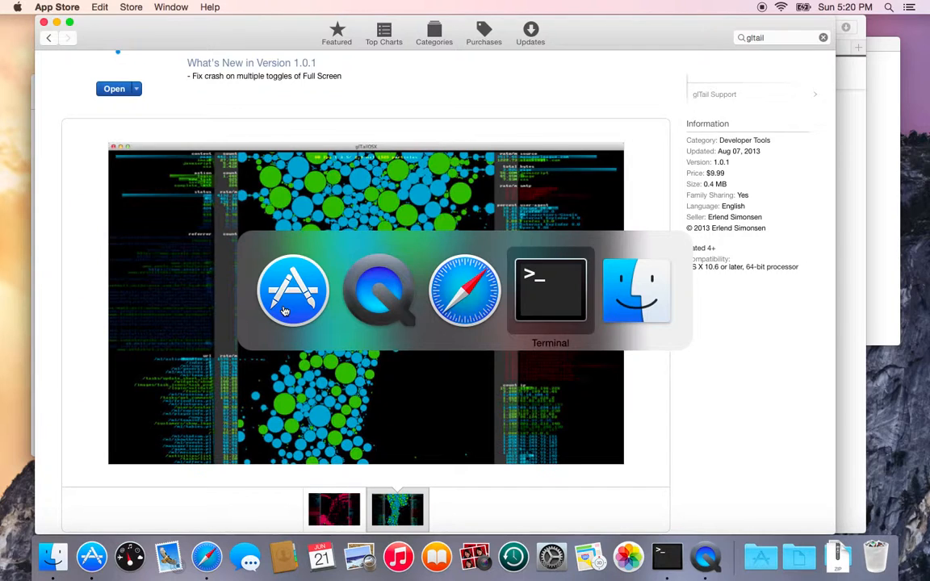
Step: In a local shell, move into the Downloads folder and list it, spotting the .pem.txt key files
left_click(549, 290)
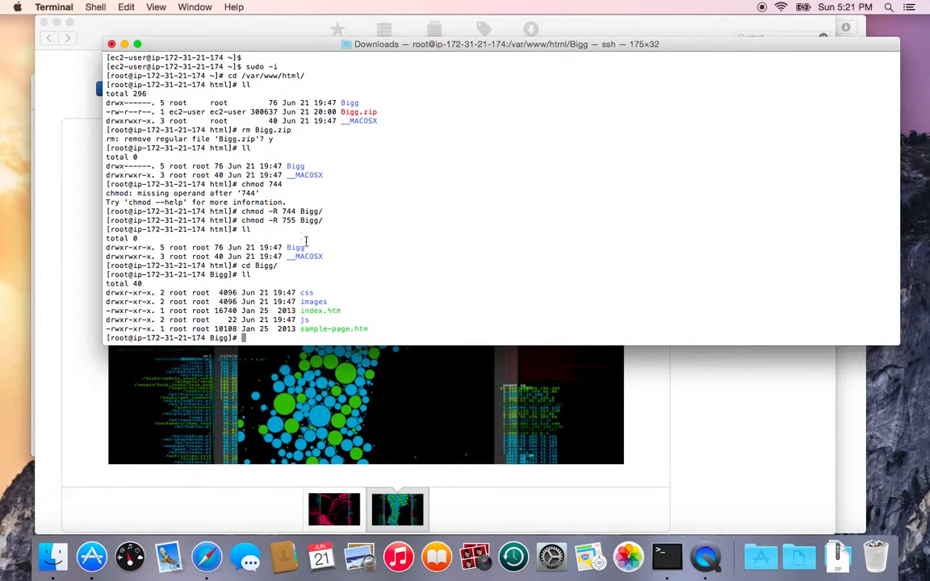
mouse_move(264, 280)
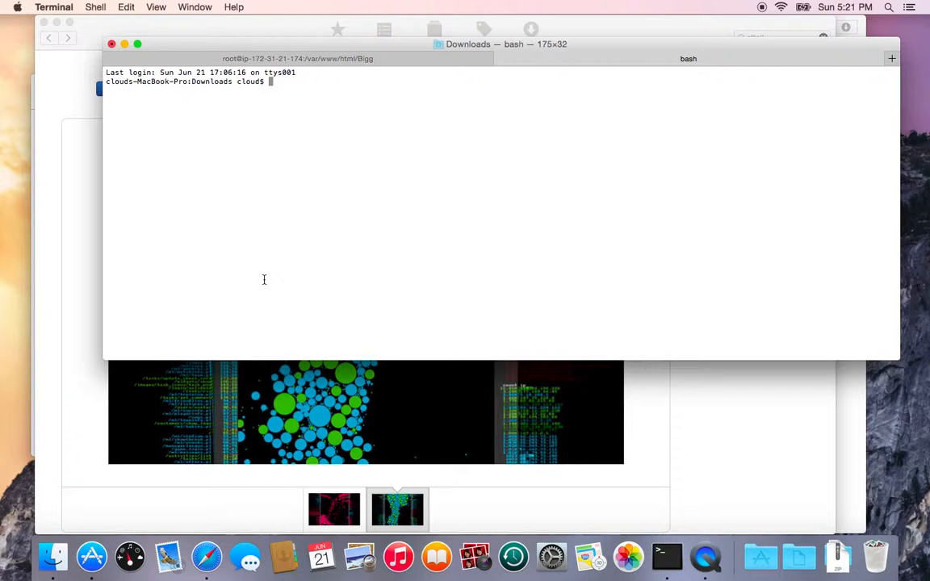
type("cd")
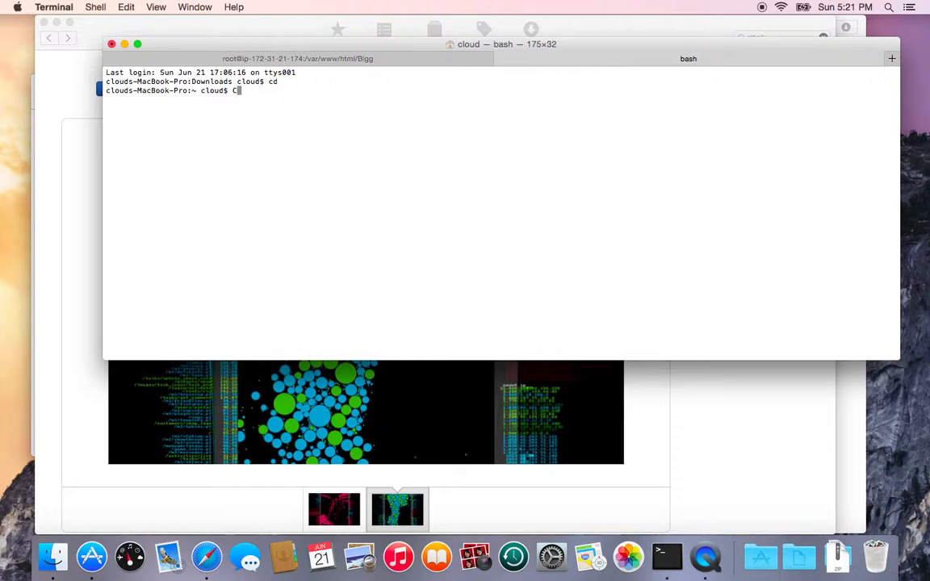
type("Downloads/")
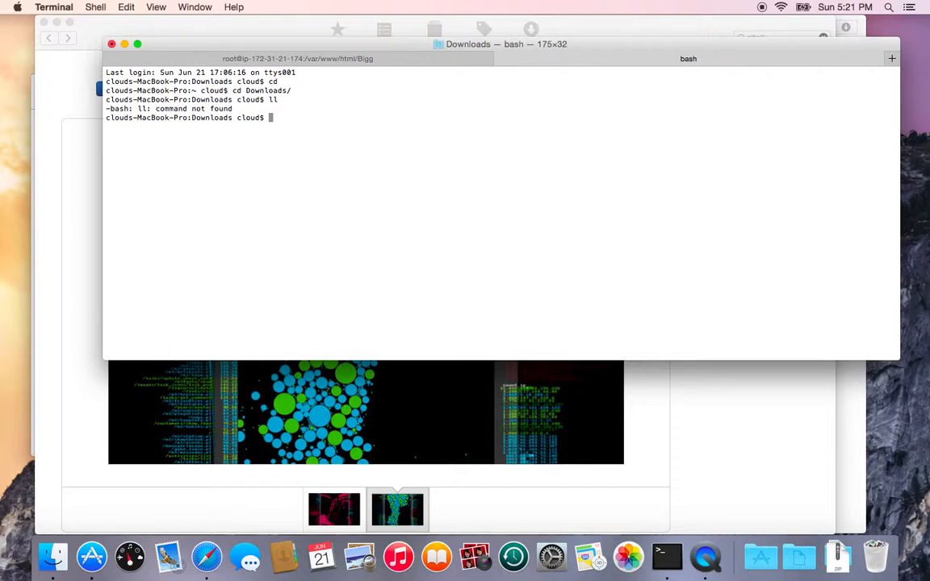
type("ls")
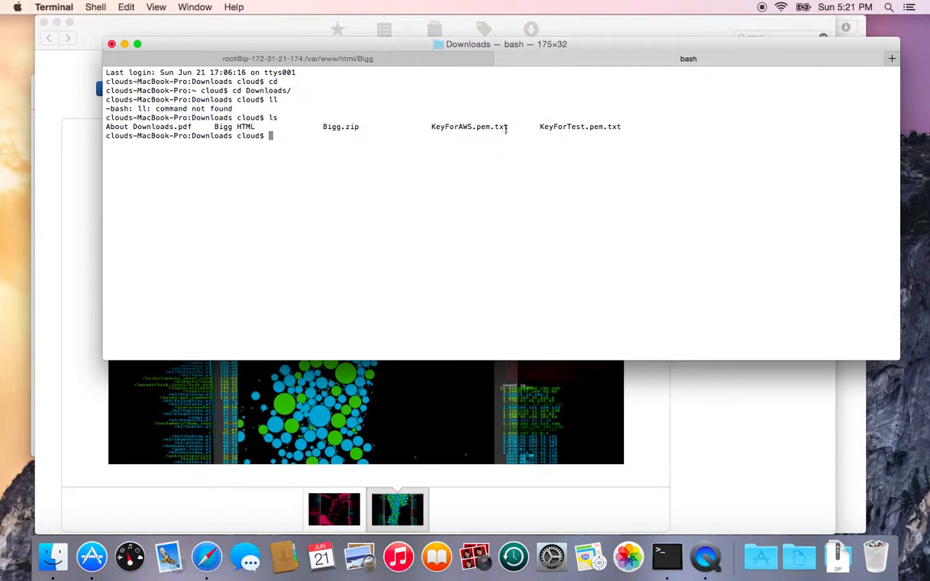
double_click(468, 126)
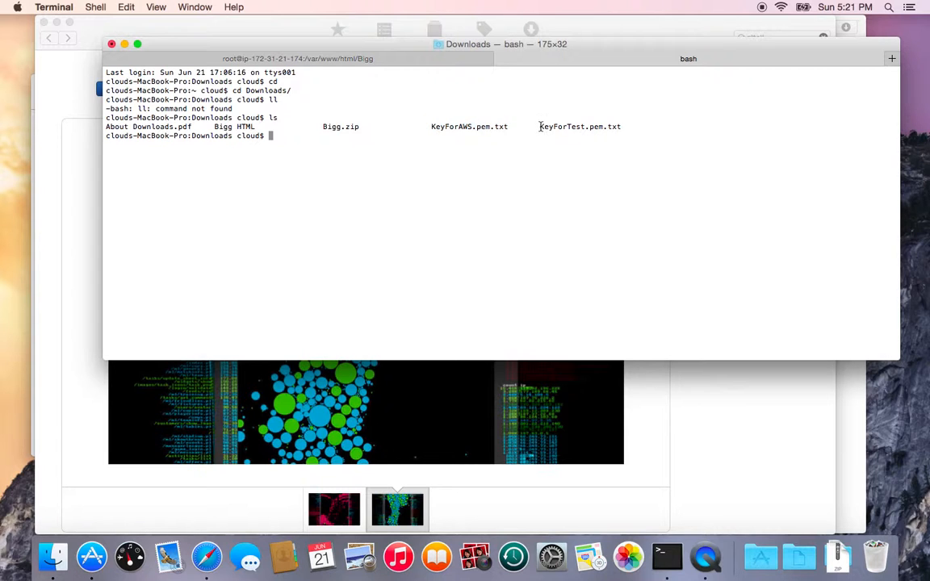
double_click(580, 126)
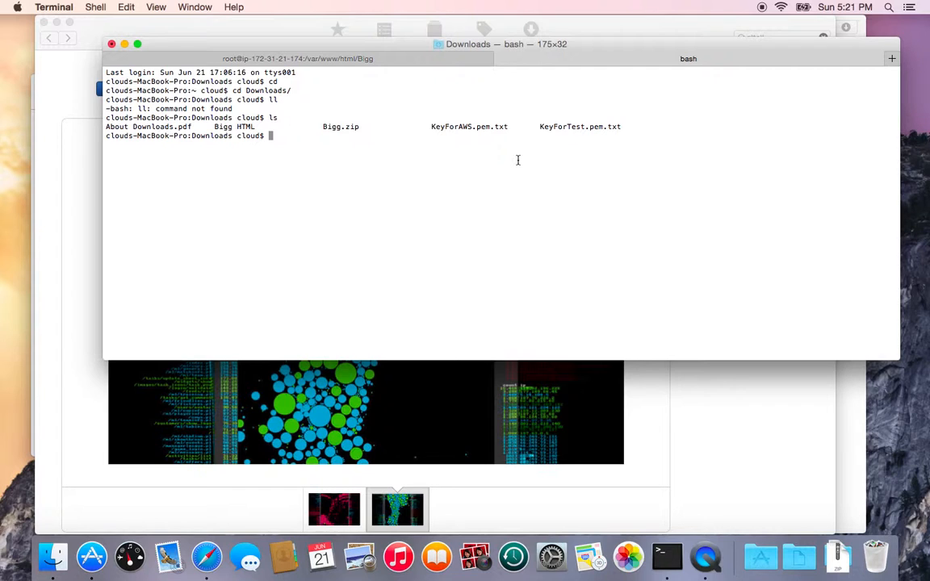
Step: Print the contents of KeyForTest.pem.txt with cat
type("cat Key")
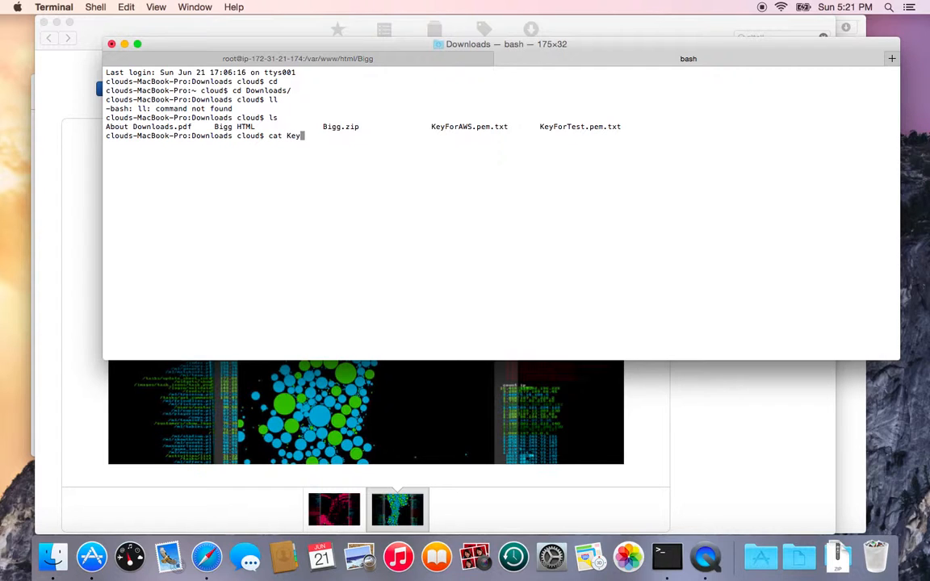
type("ForTest.pem.txt")
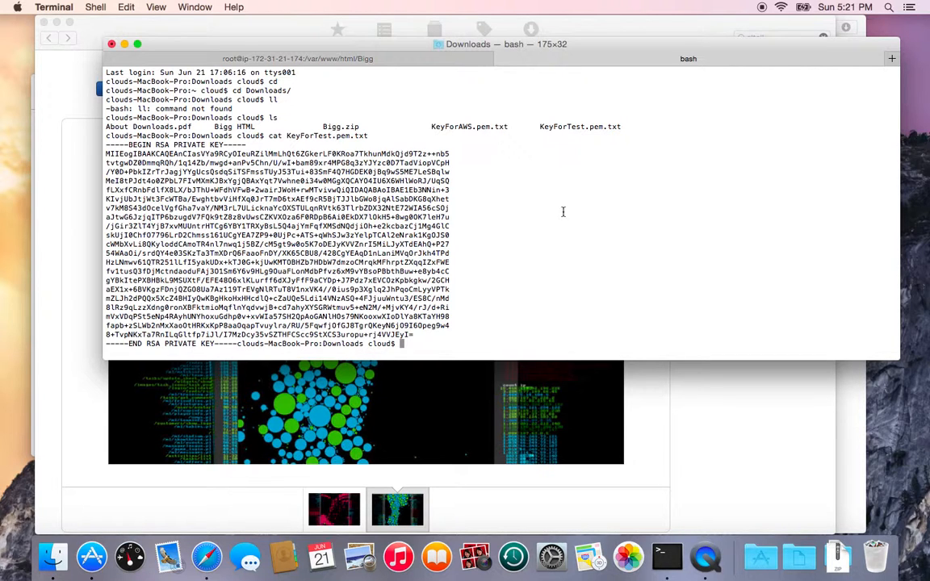
key("Return")
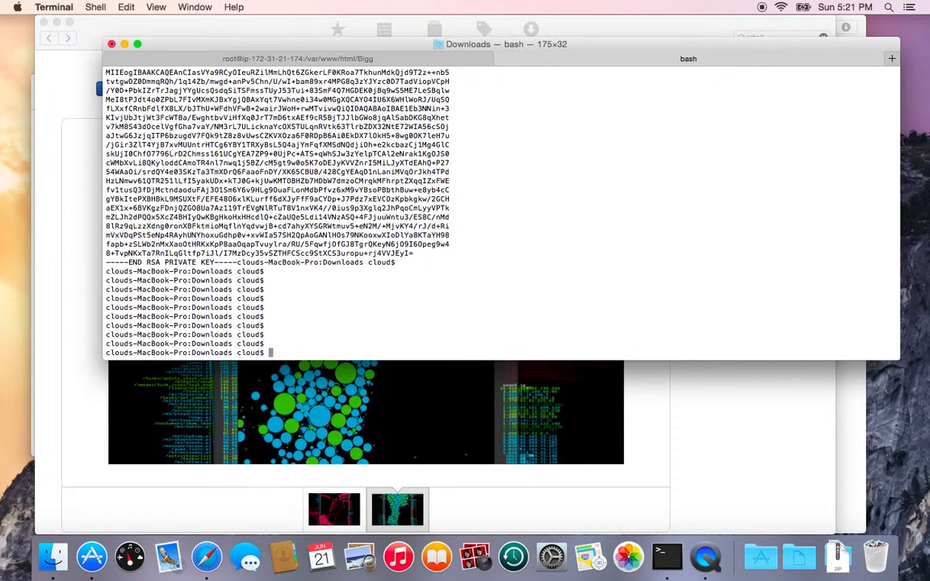
Step: Move into the home .ssh folder and list it, showing KeyForTest.pem.txt and known_hosts
type("cd")
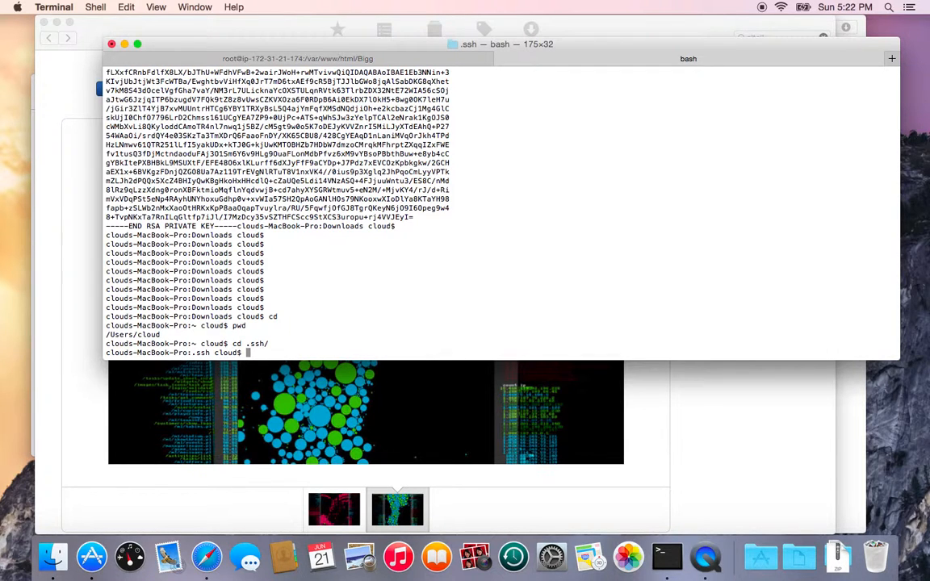
type("ls -al")
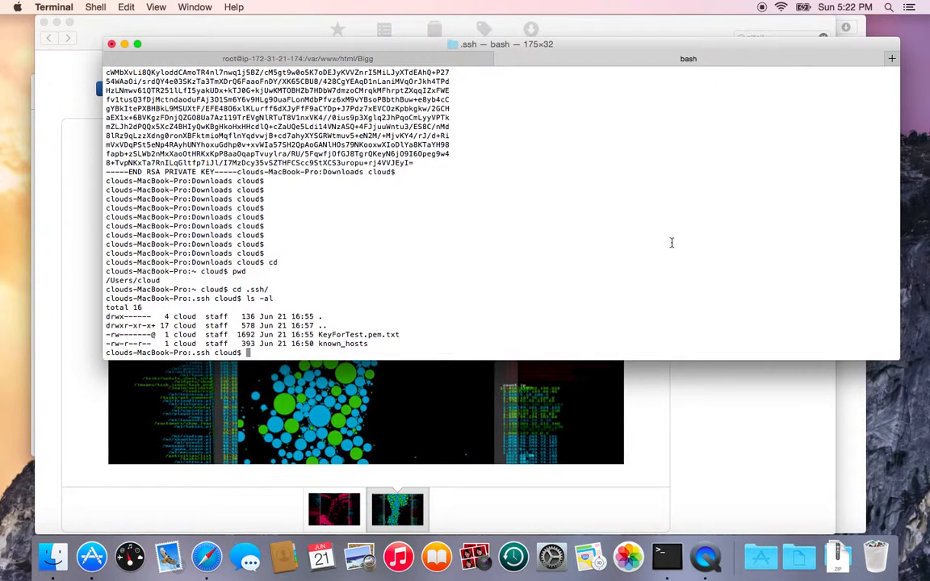
double_click(346, 334)
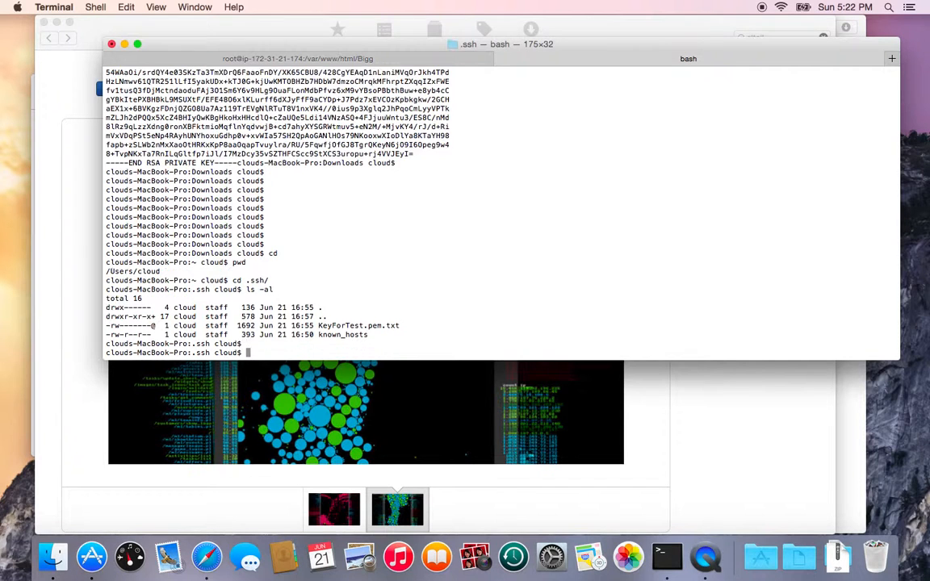
type("ssh")
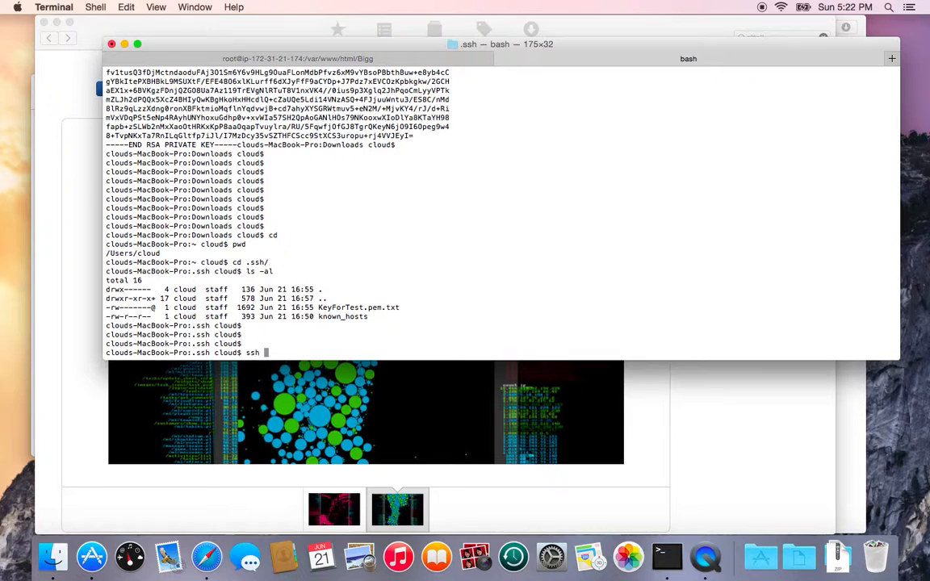
type("-i")
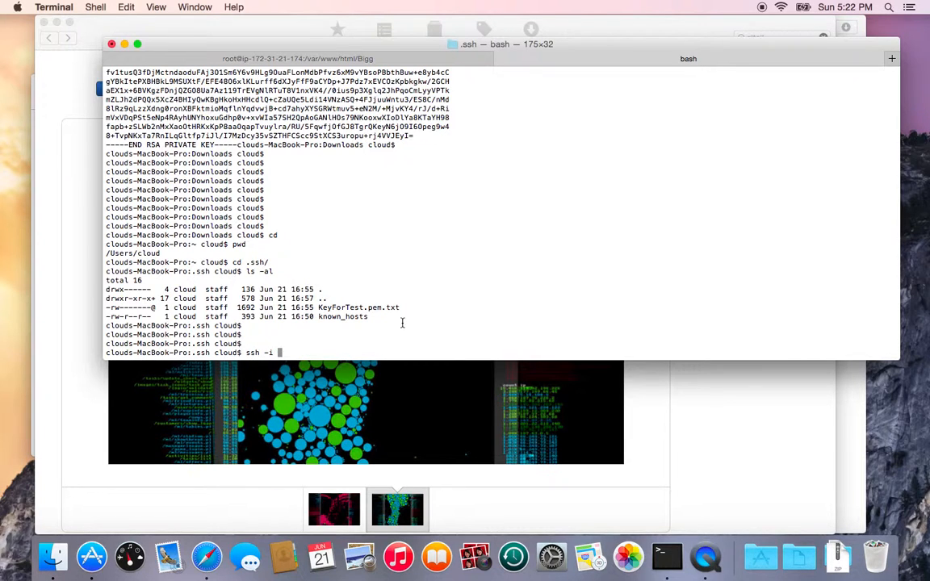
type("KeyForTest.pem.txt")
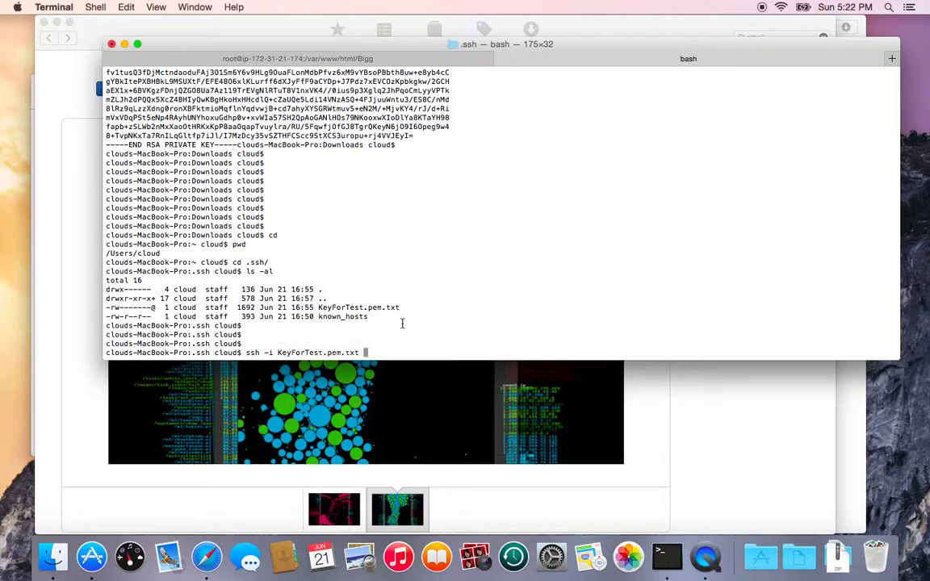
type("e")
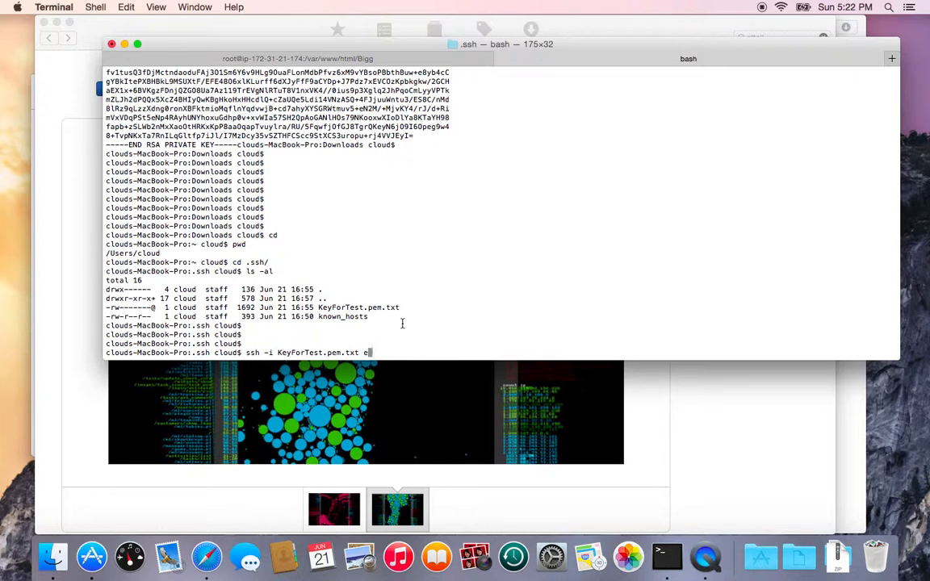
type("c2-")
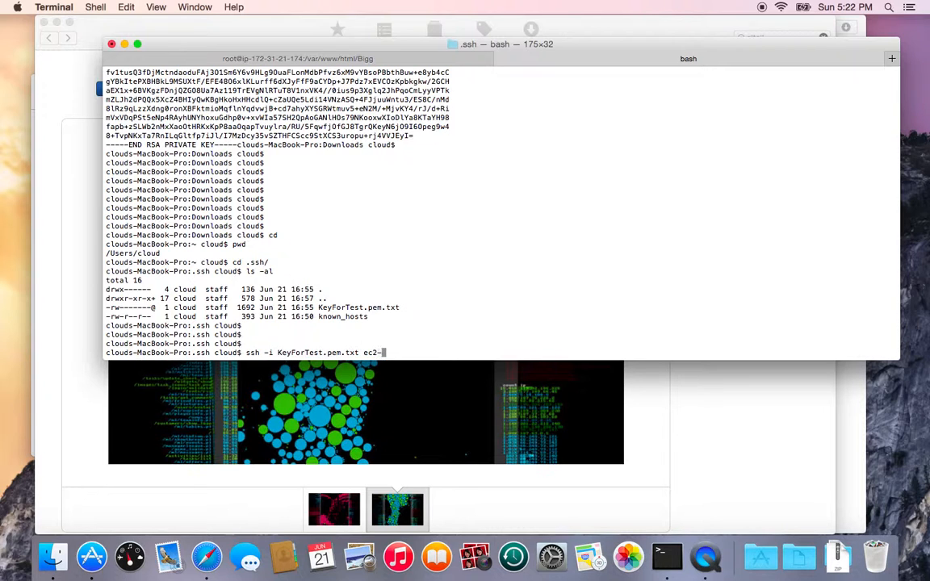
type("user")
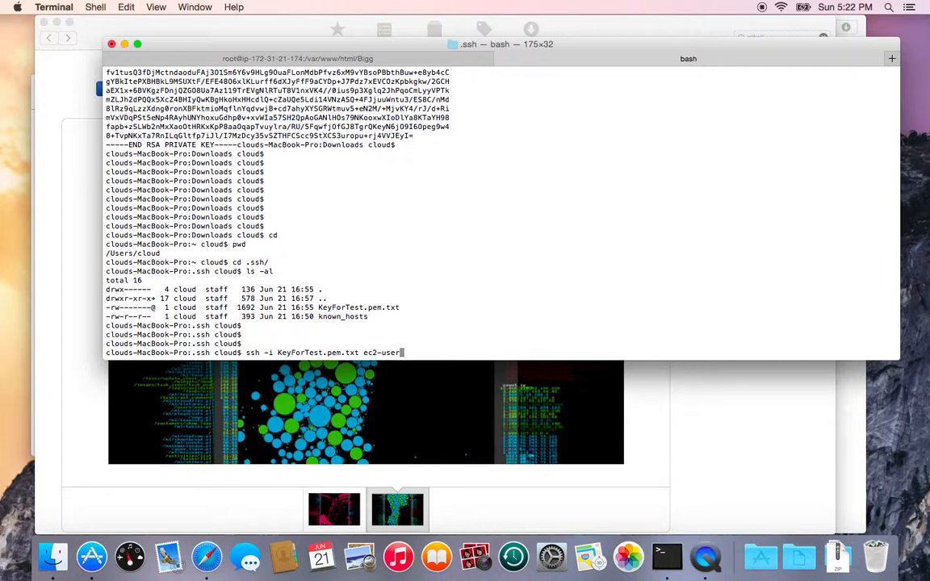
type("@52.25.75.82")
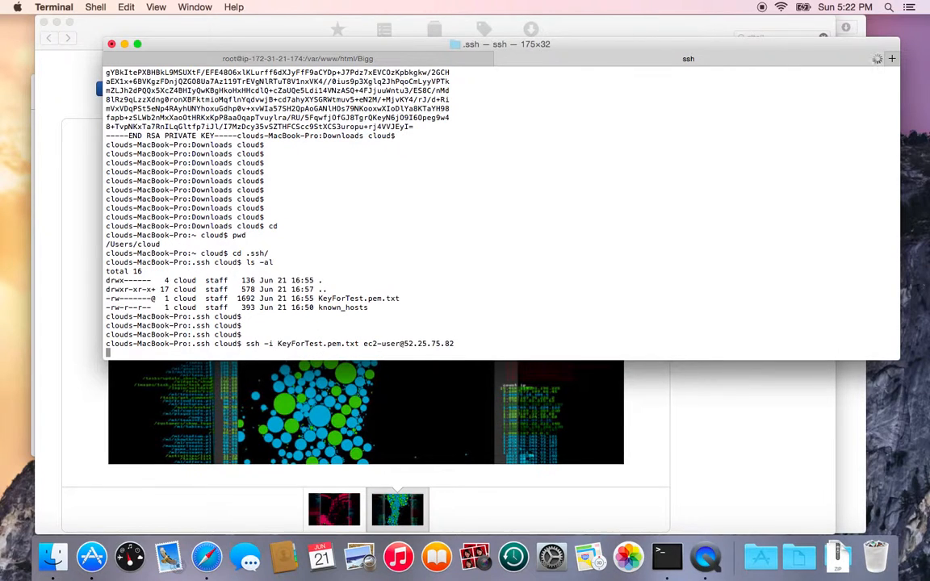
key("Return")
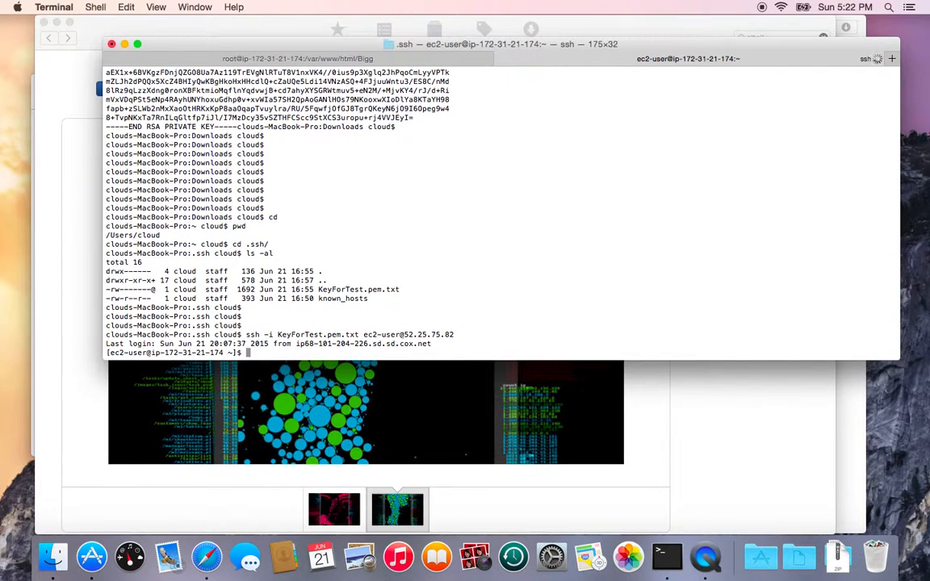
Step: Check the server's hostname, then log out to the local shell
type("hostname")
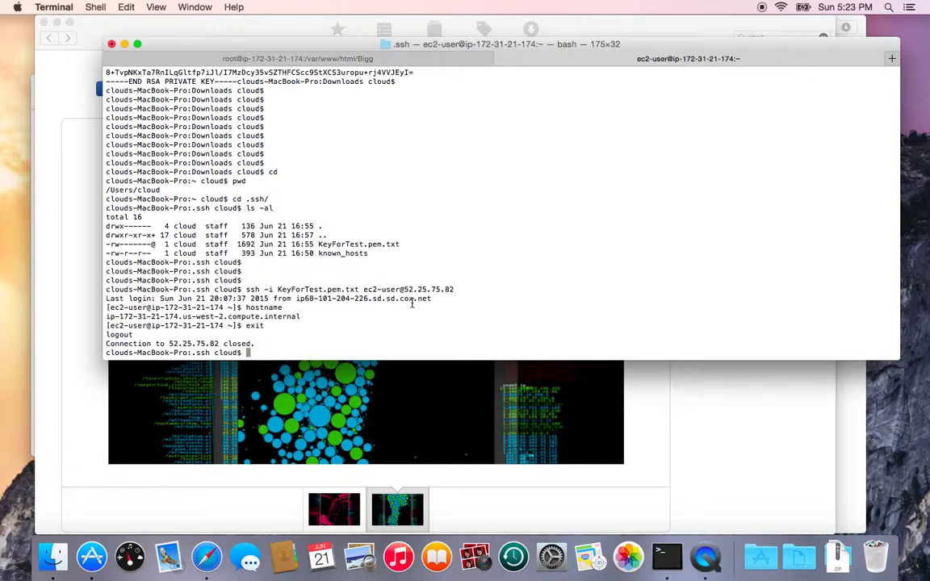
Step: Run ssh-keygen, accepting the default id_rsa path and an empty passphrase
type("ssh-")
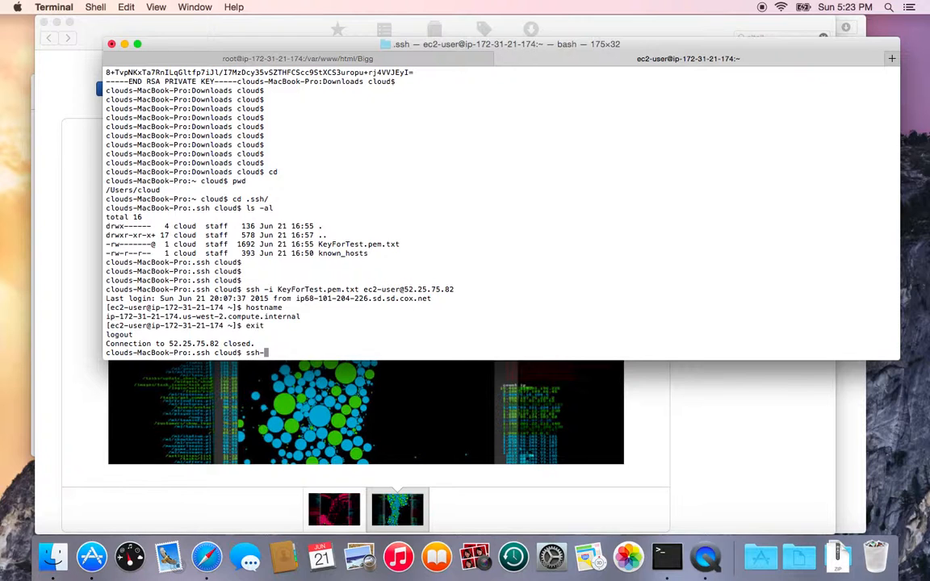
type("keygen")
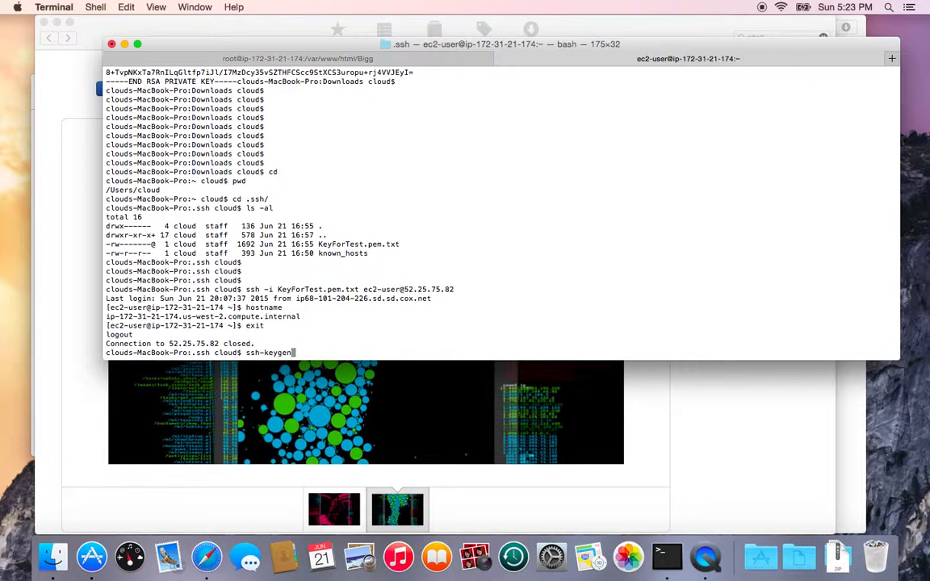
key("Return")
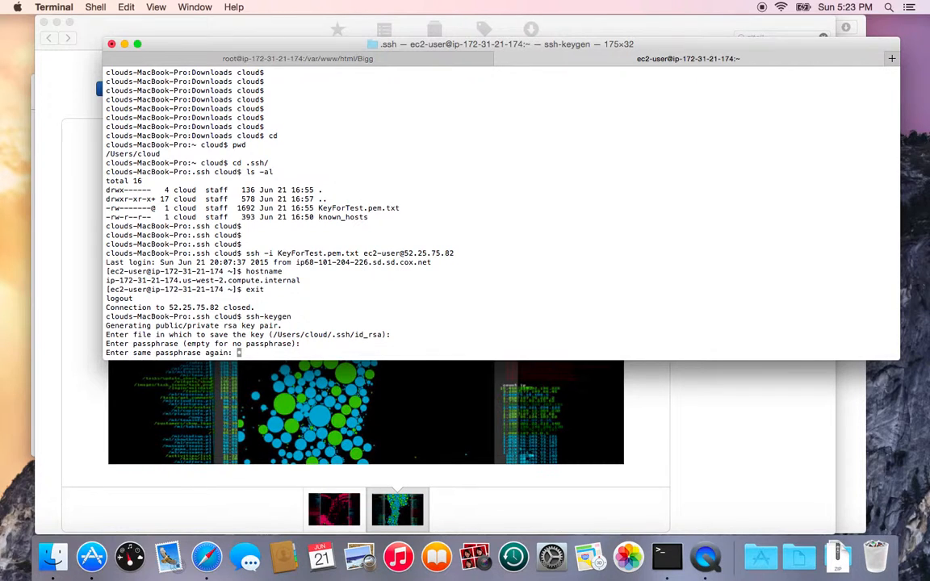
key("Return")
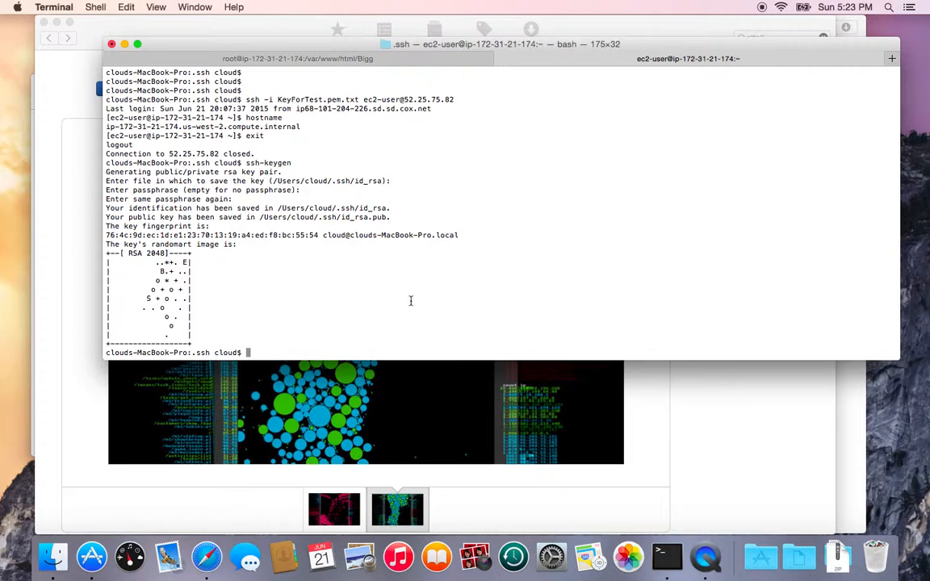
Step: List ~/.ssh to confirm id_rsa and id_rsa.pub exist, then begin an scp command
type("ls -al")
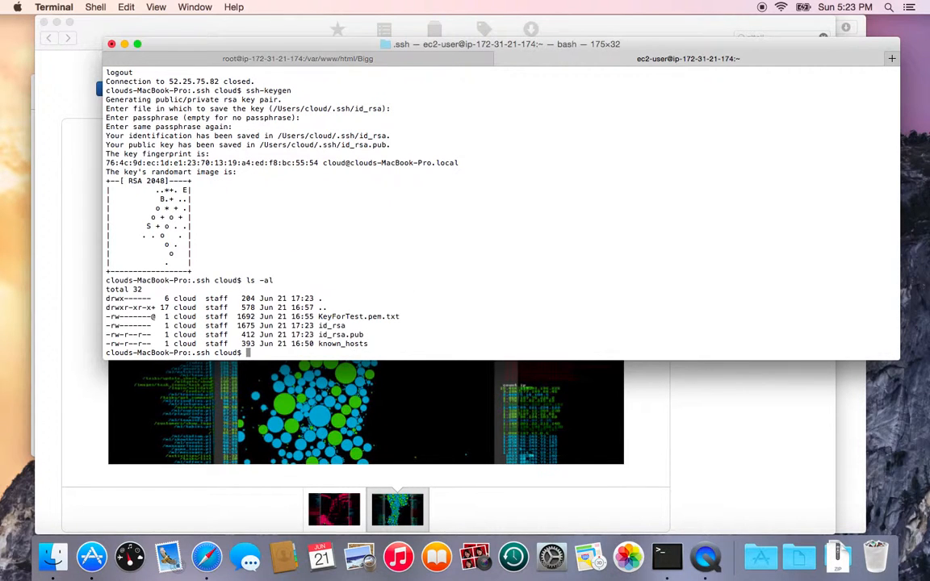
double_click(331, 326)
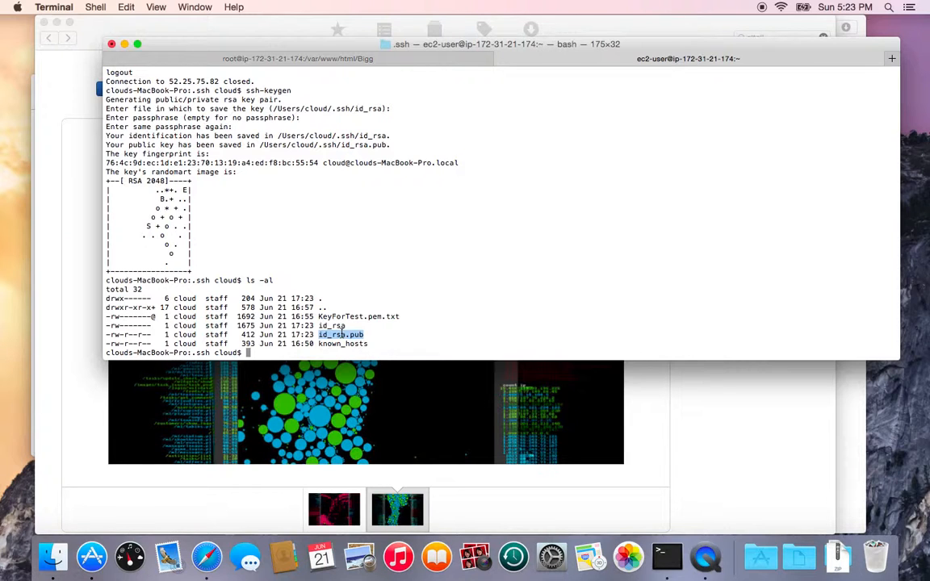
type("scp -i")
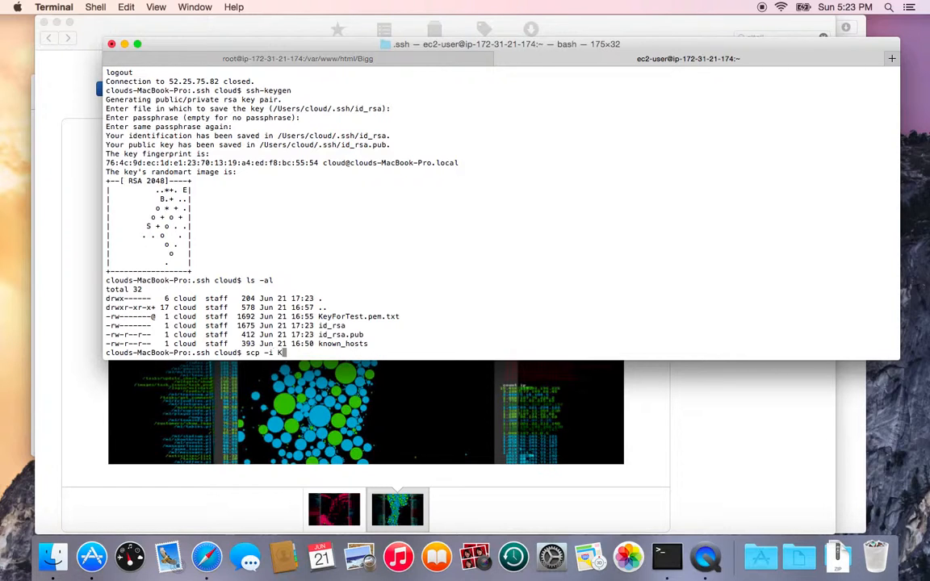
type("KeyForTest.pem.txt")
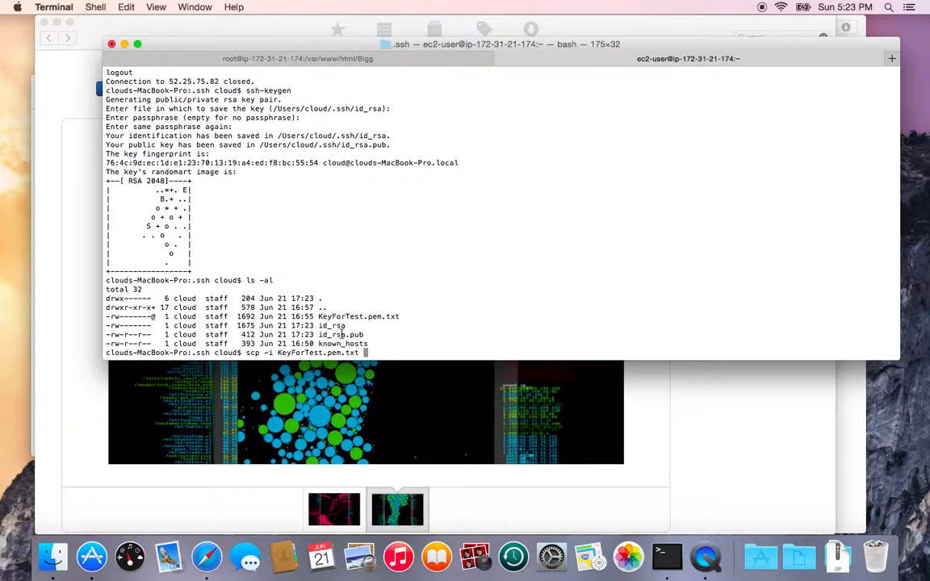
type("id_rsa")
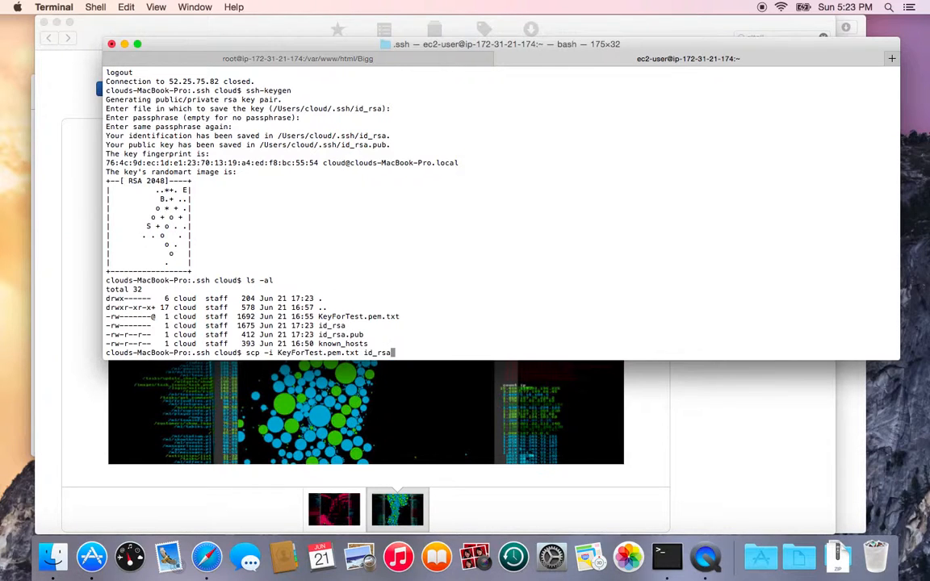
type(".pub")
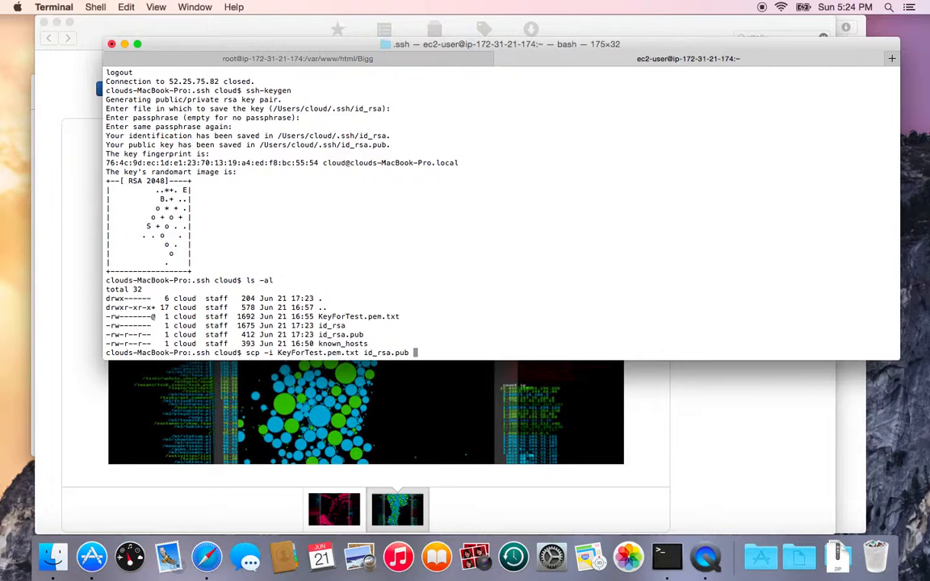
type("ec2-user")
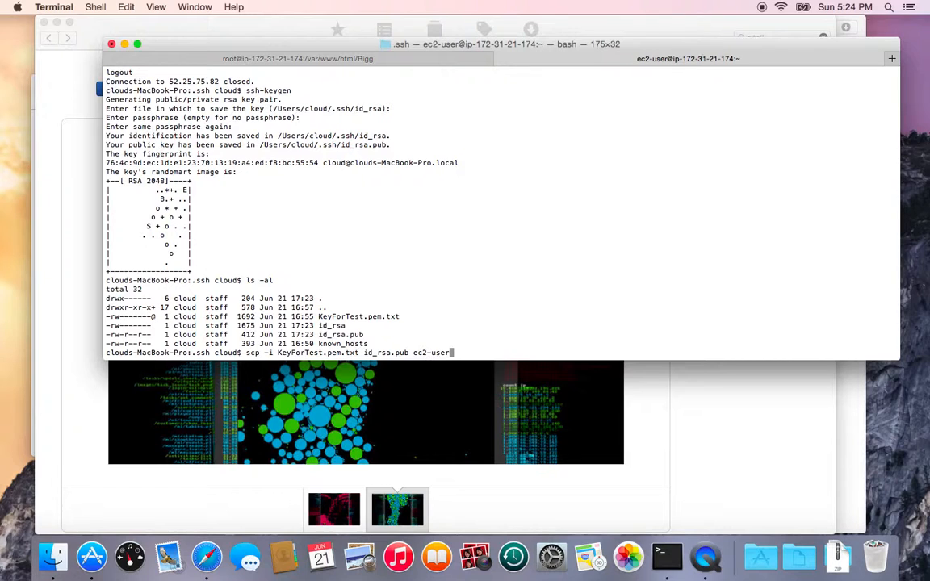
type("@52.25.75.82:")
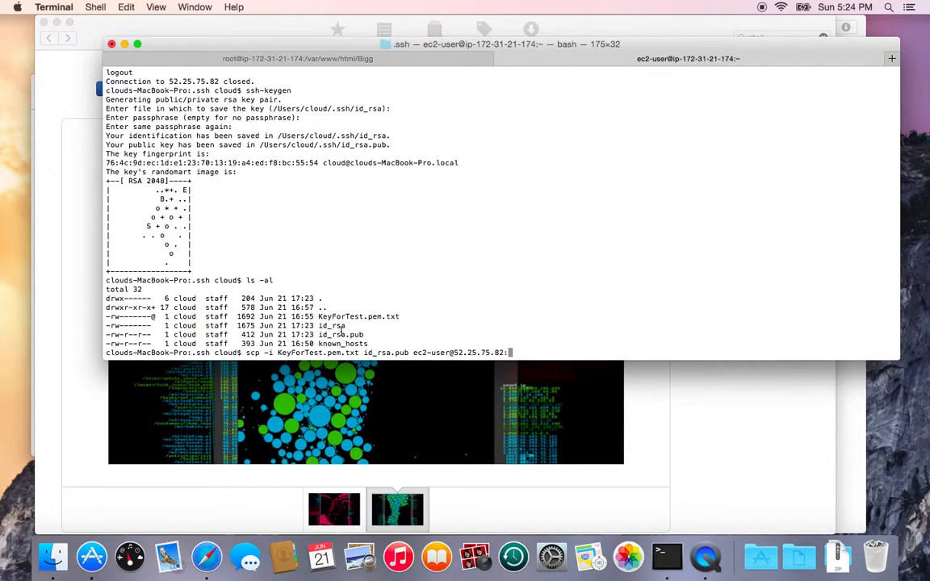
type("/ho")
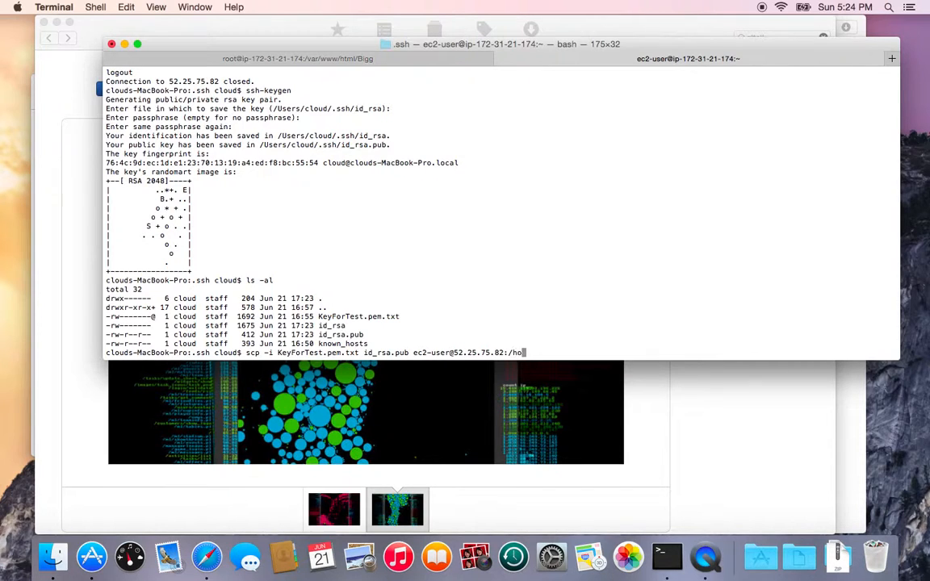
type("me")
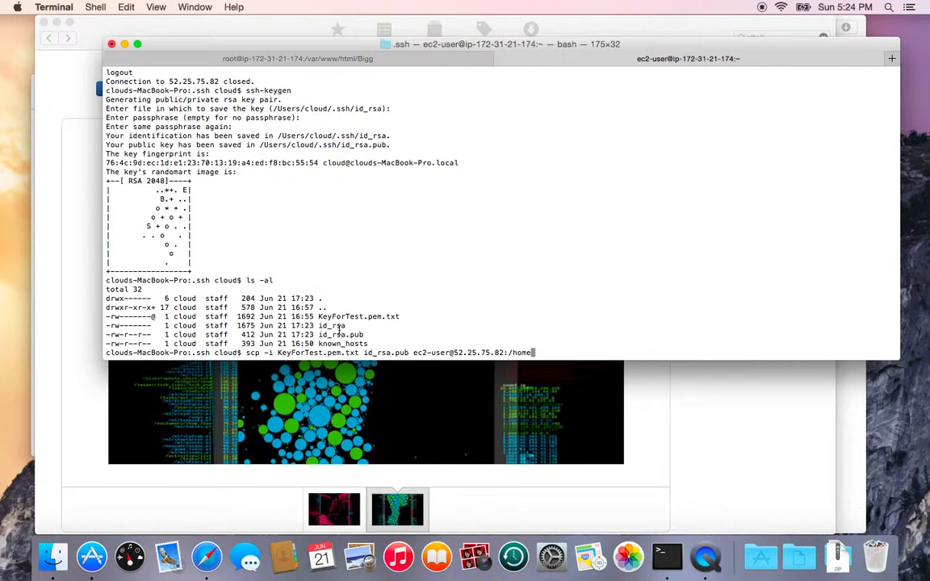
type("ec2-user")
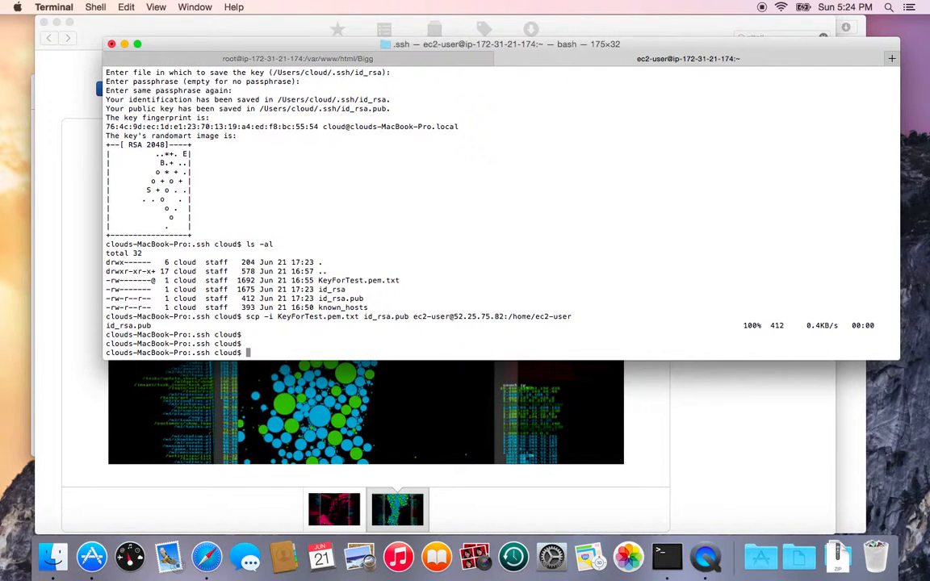
Step: Log back into the server, run pwd and ls -al showing id_rsa.pub in /home/ec2-user, then head into .ssh
type("ssh -i KeyForTest.pem.txt ec2-user@52.25.75.82")
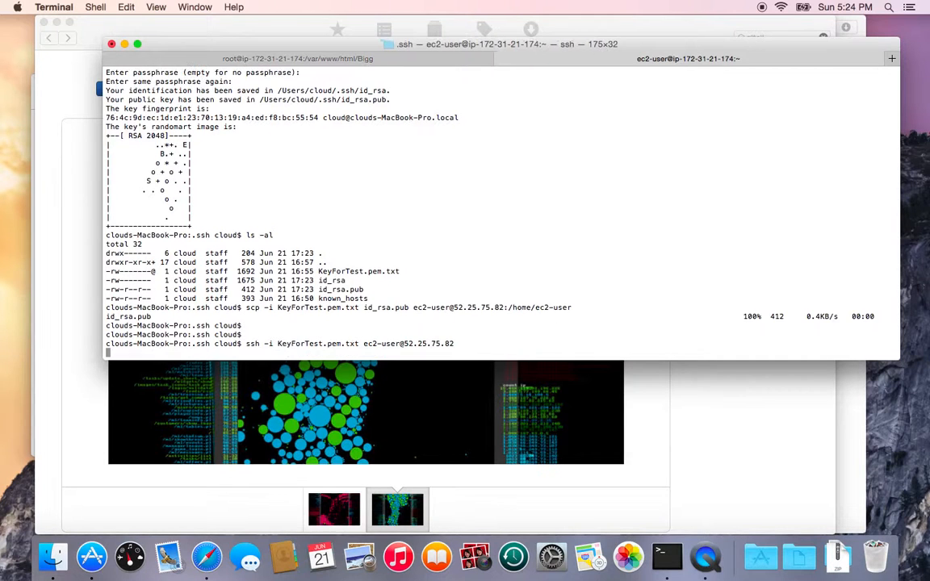
type("ls")
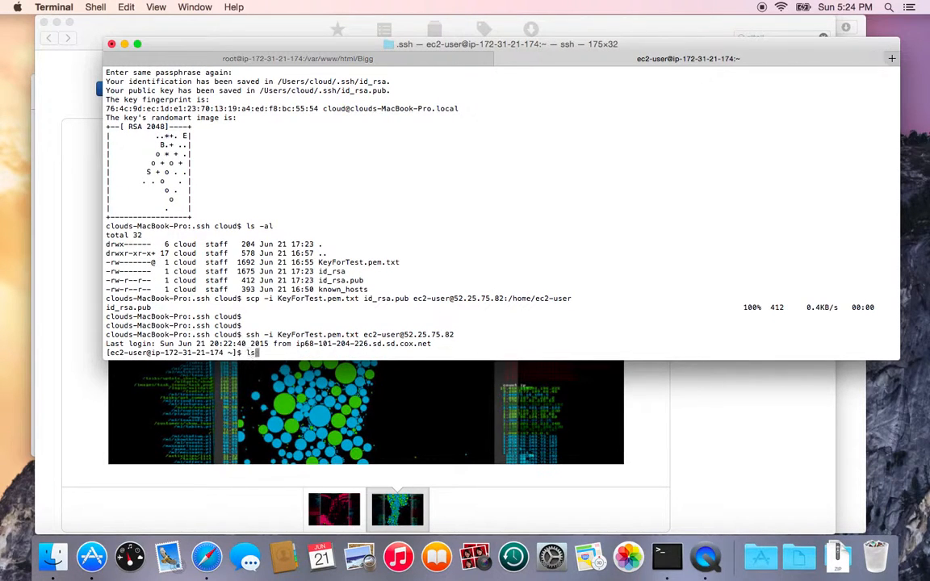
type("l")
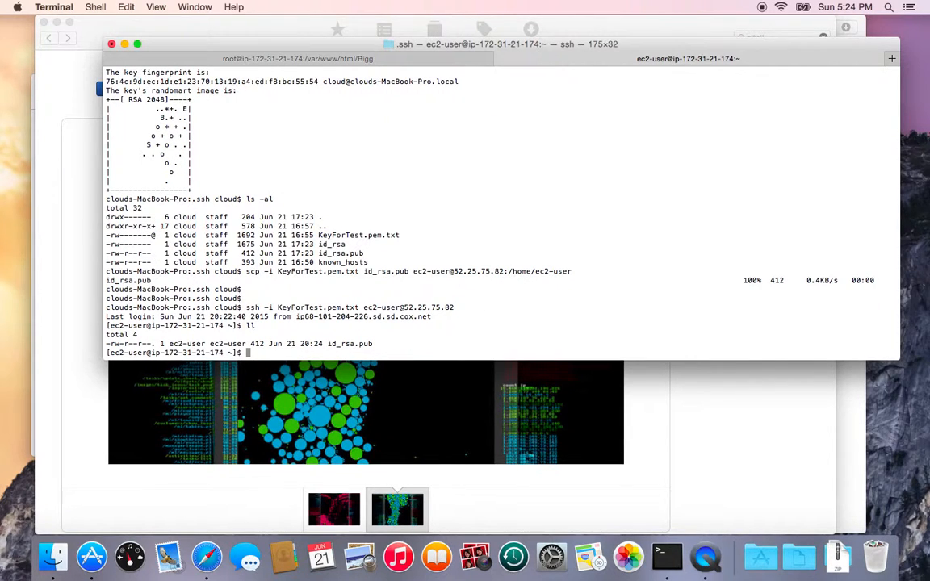
type("pwd")
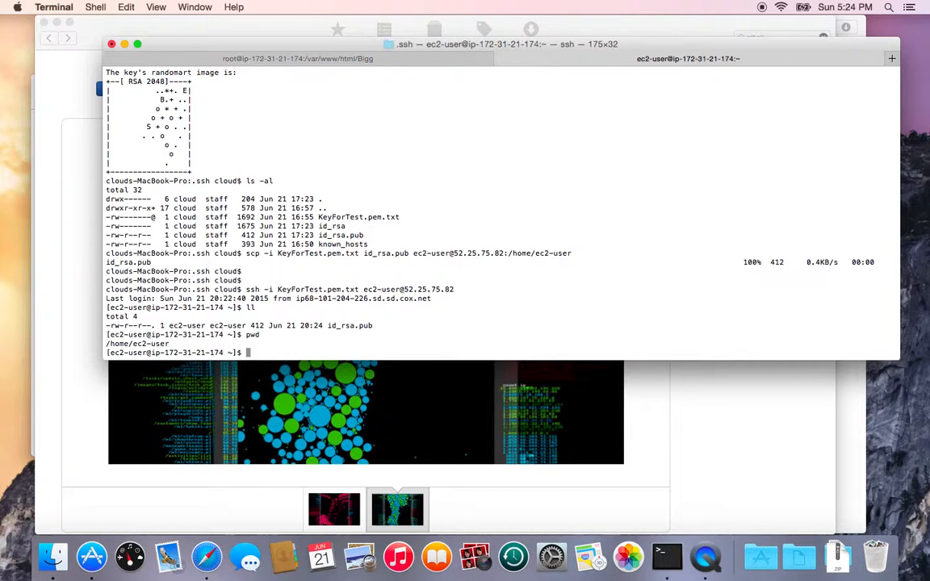
type("ls -al")
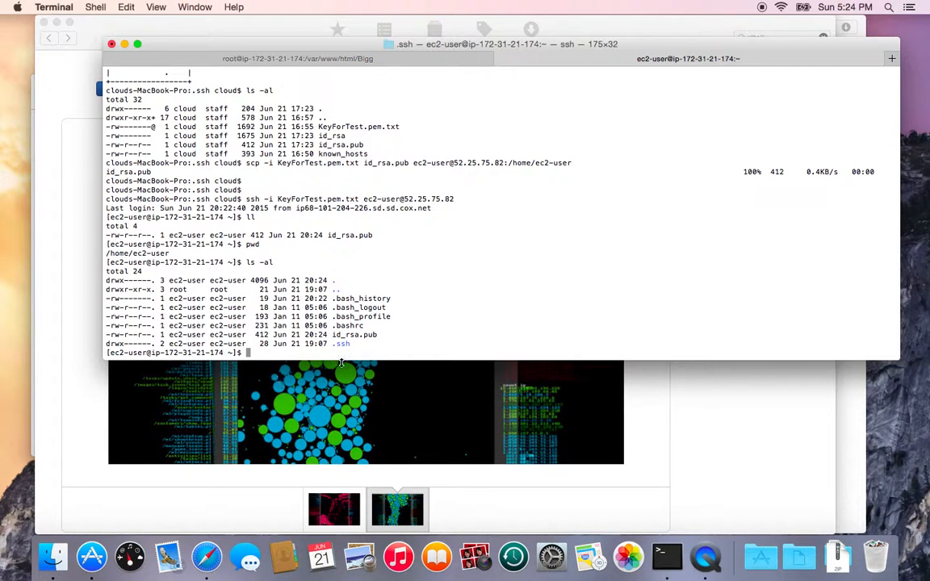
mouse_move(387, 294)
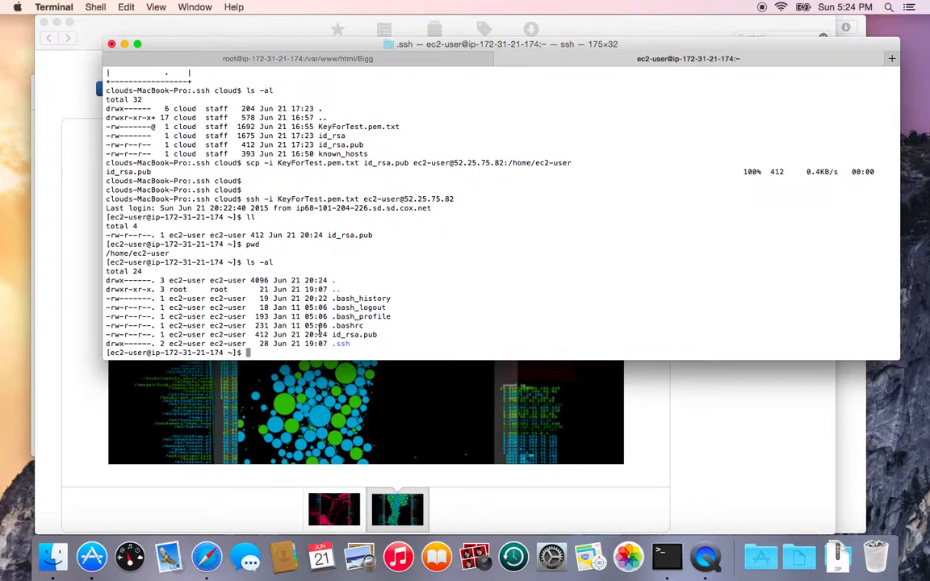
type("cd .ssh/")
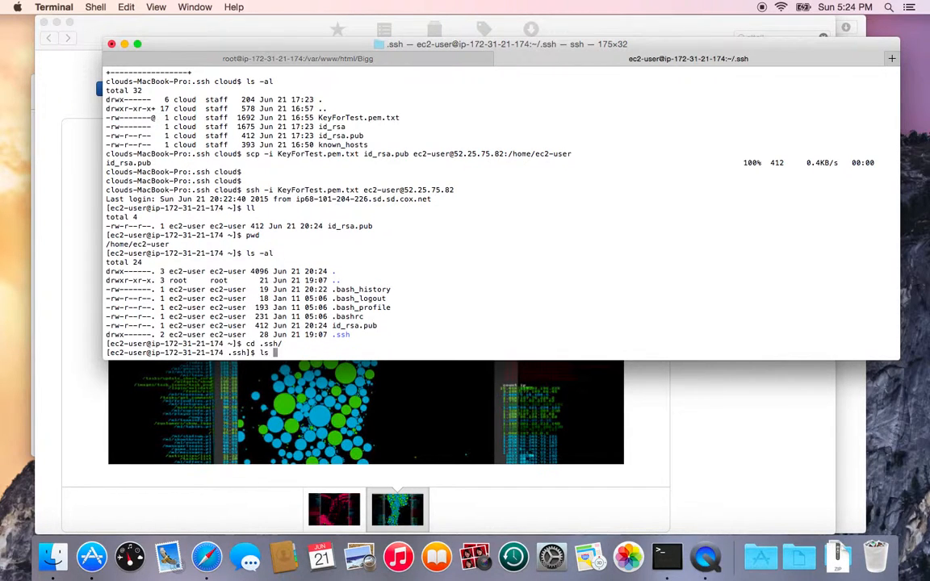
Step: List the server's .ssh folder and cat authorized_keys, showing the single KeyForTest key
key("Return")
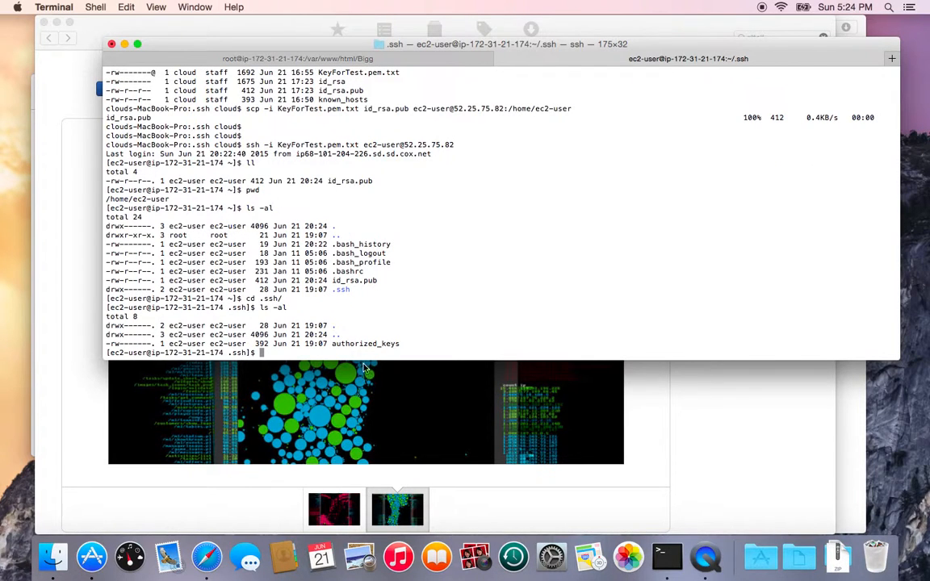
double_click(364, 342)
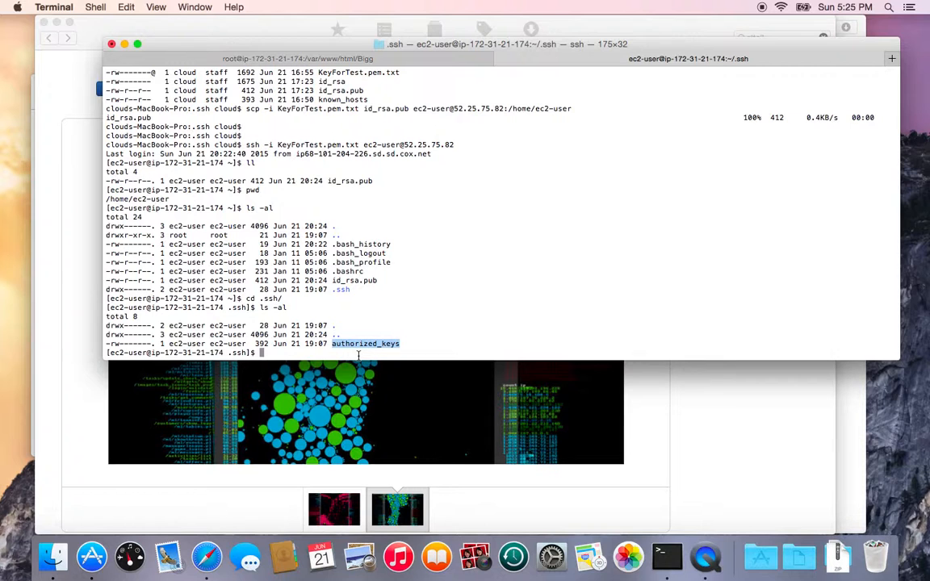
type("cat a")
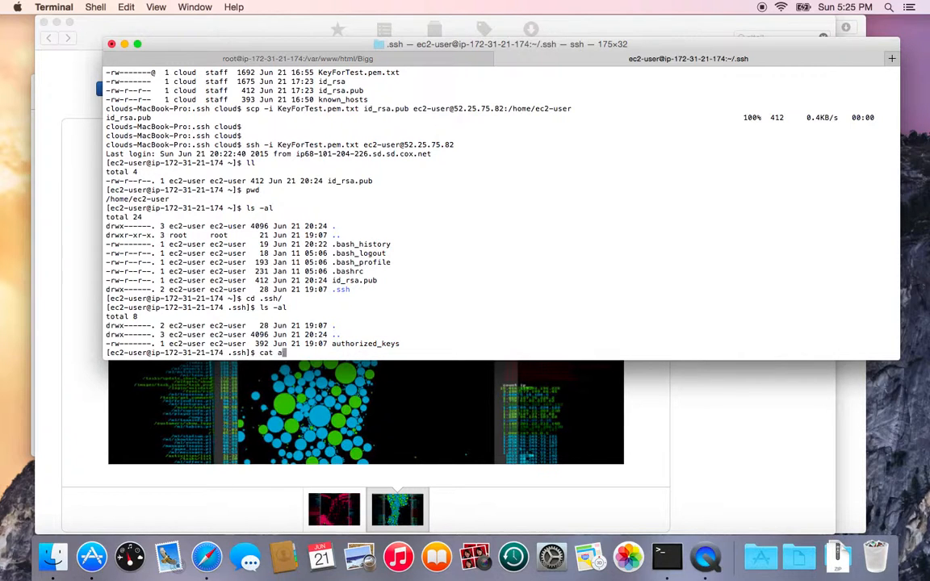
type("uthorized_keys")
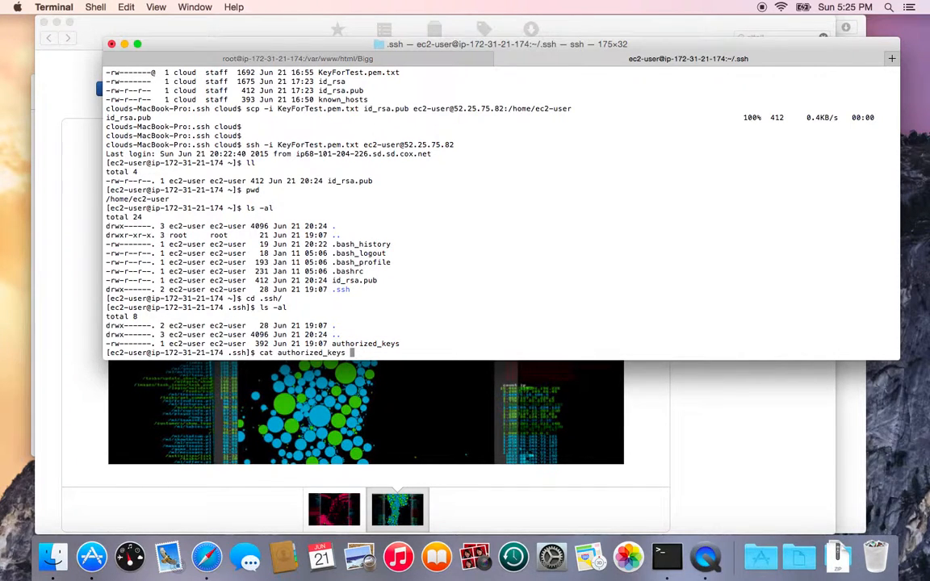
key("Return")
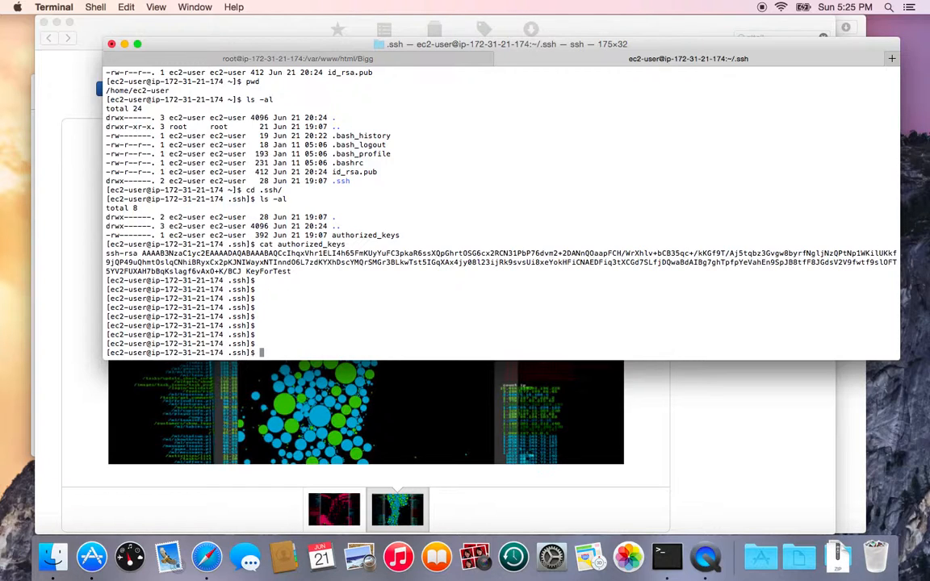
Step: Append ../id_rsa.pub to authorized_keys with cat and >>
type("cat")
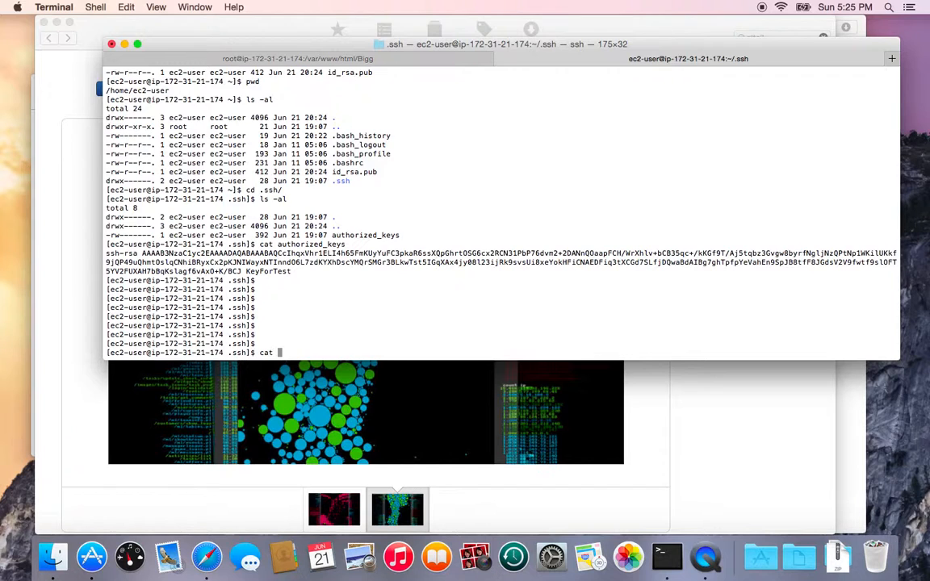
type("../")
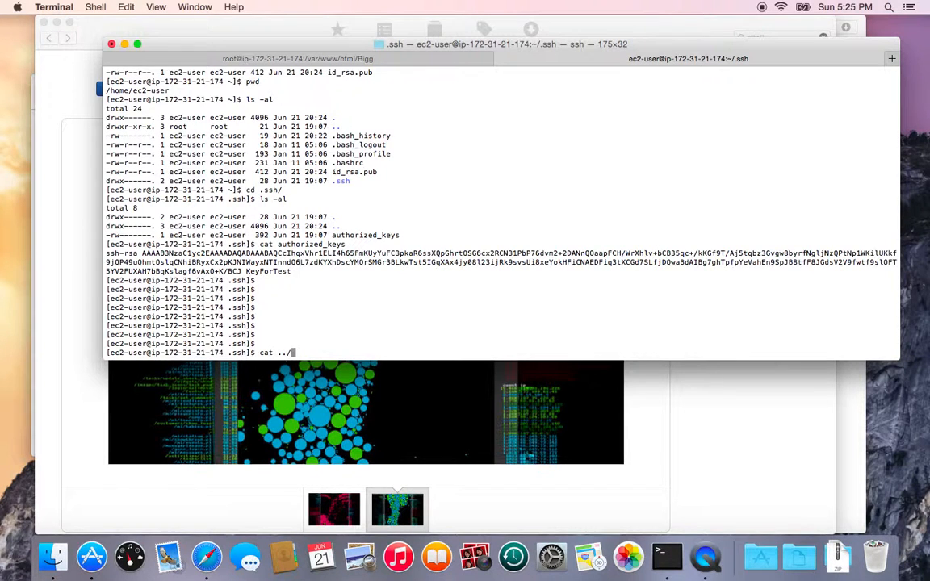
type("id_rsa.pub")
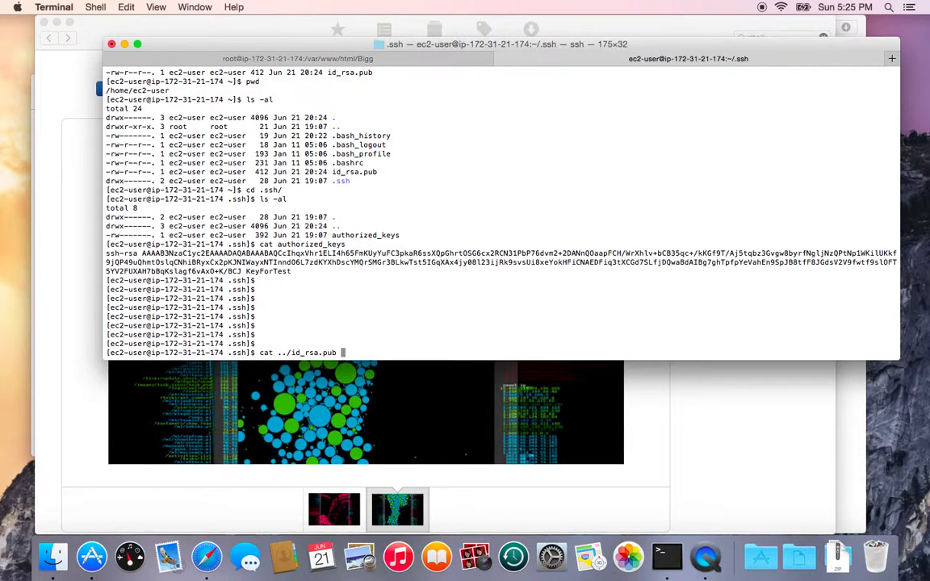
type(">>")
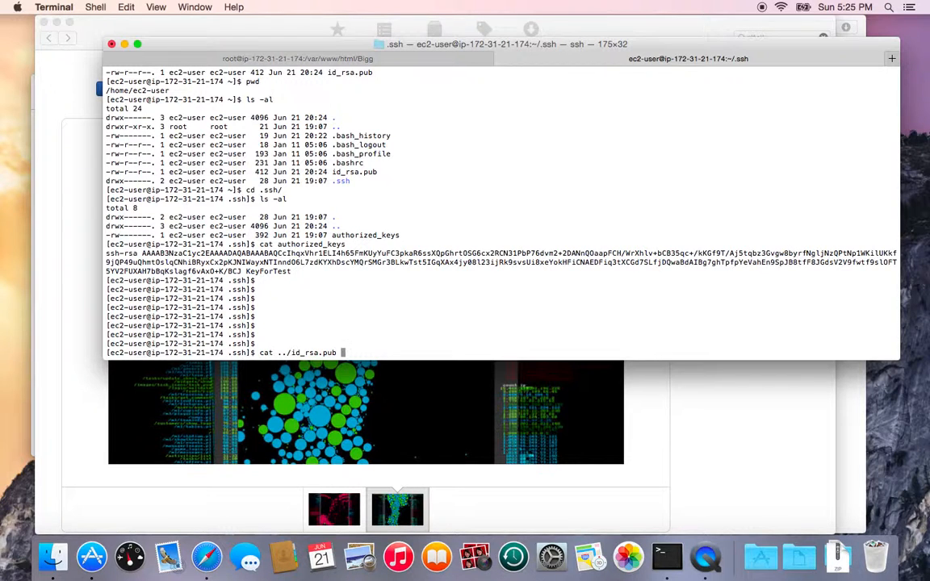
type(">>")
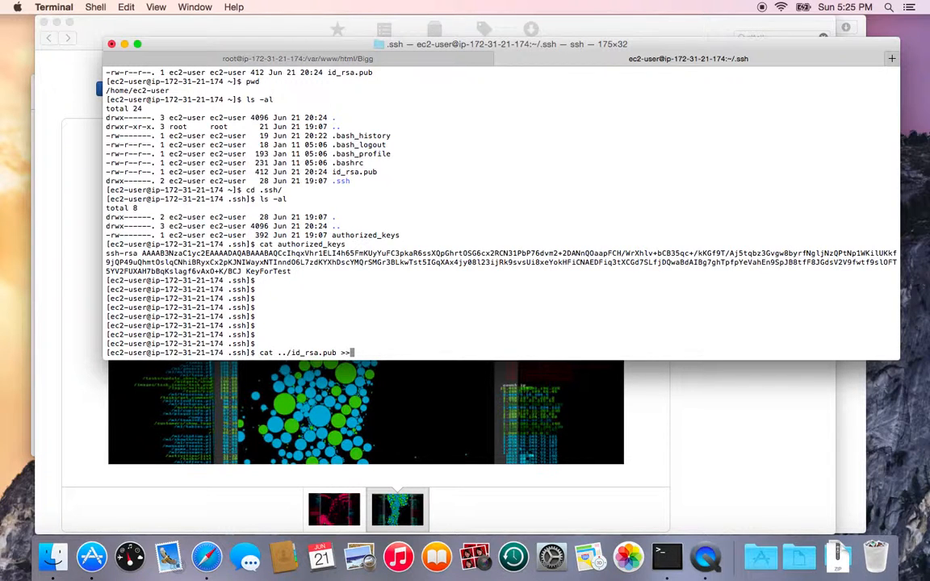
type("au")
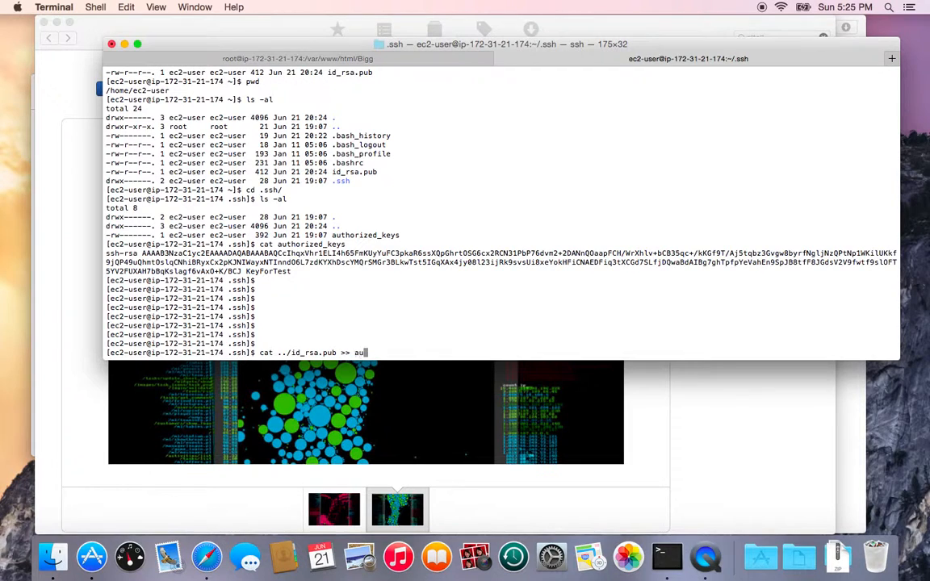
type("thorized_keys")
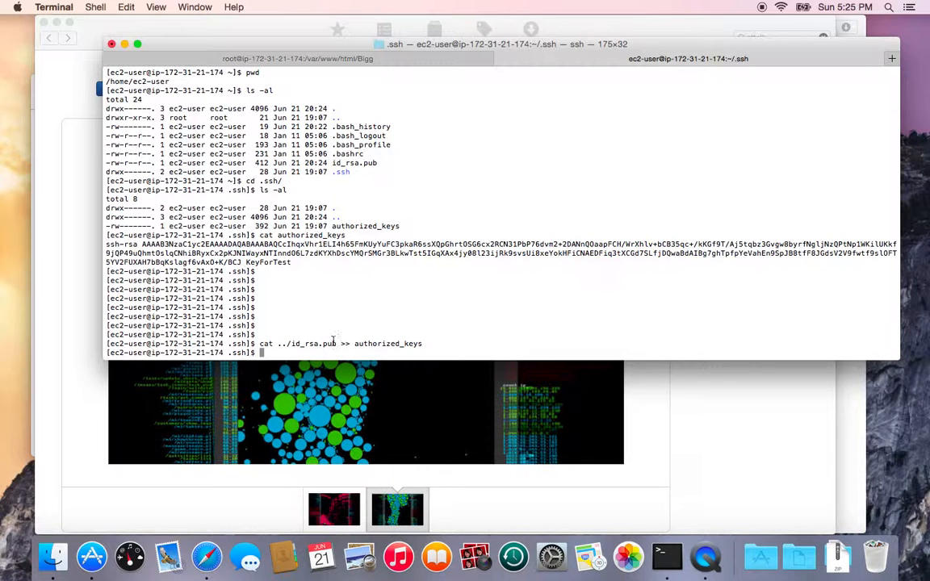
Step: Print authorized_keys again to confirm it now holds two keys
type("cat authorized_keys")
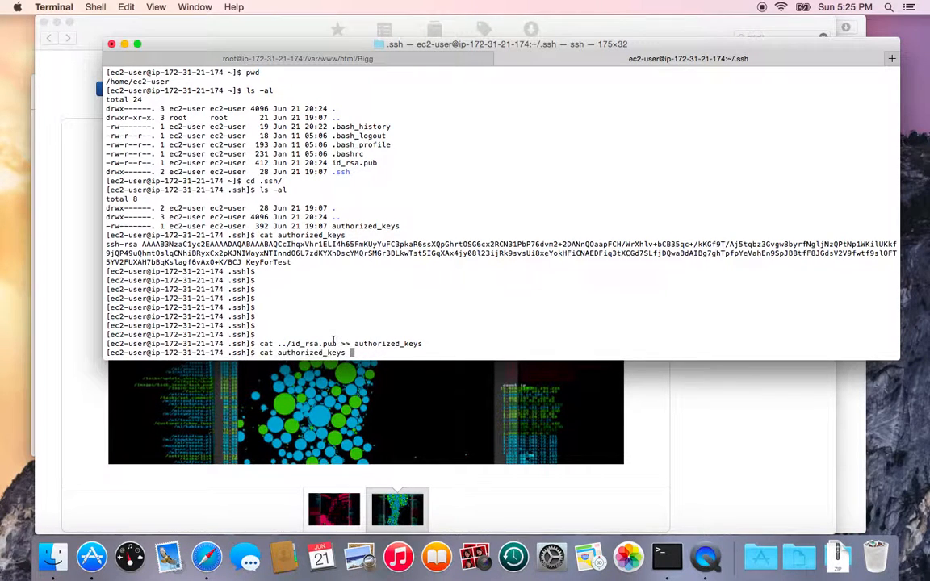
key("Return")
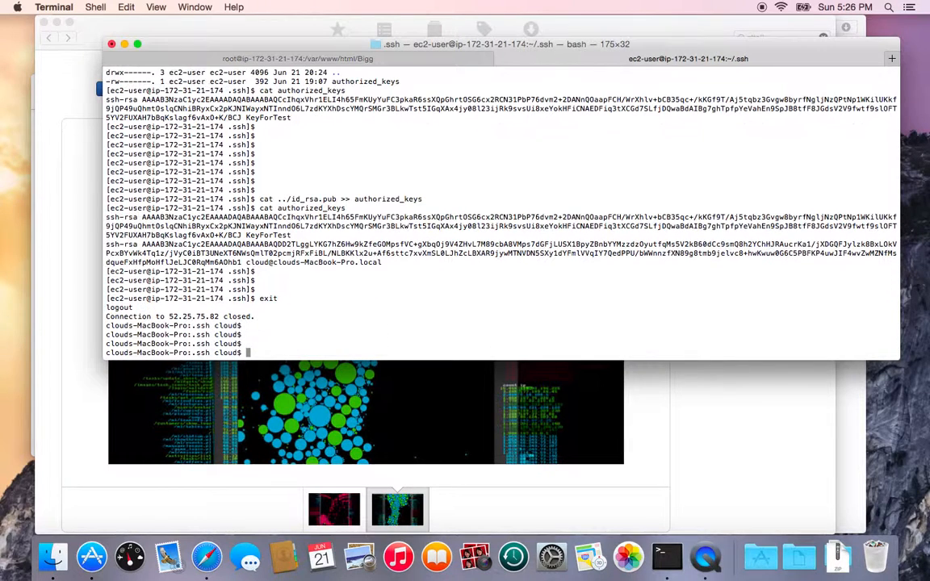
type("ssh")
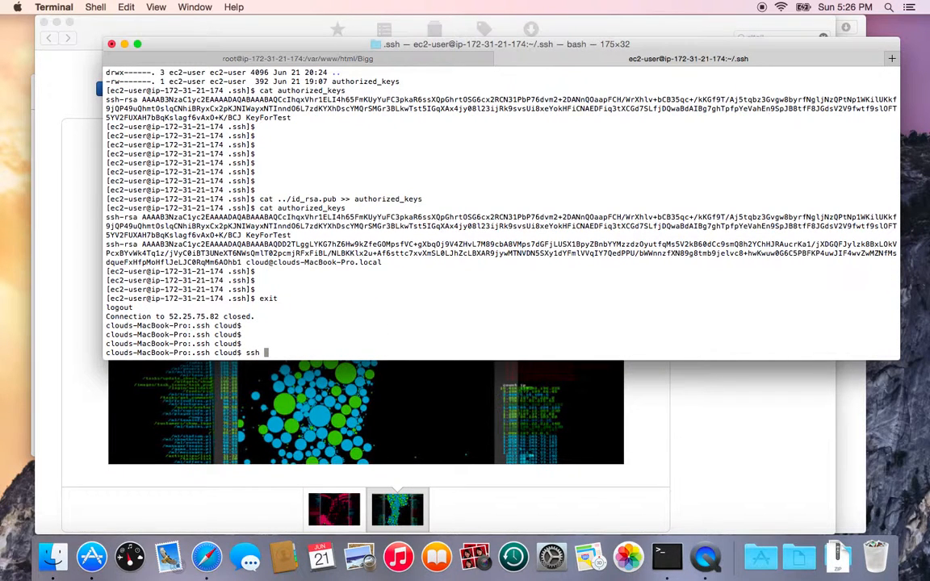
type("ec2")
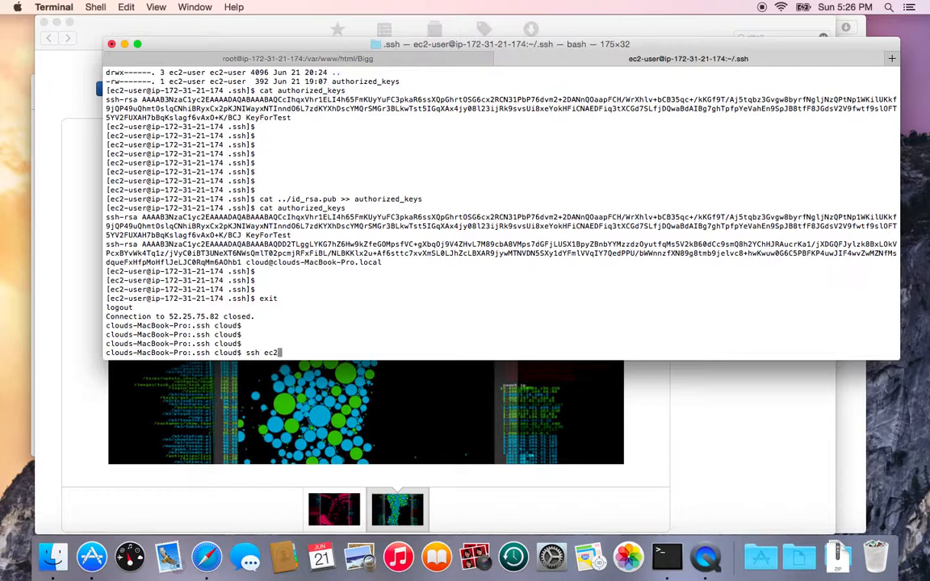
type("-user")
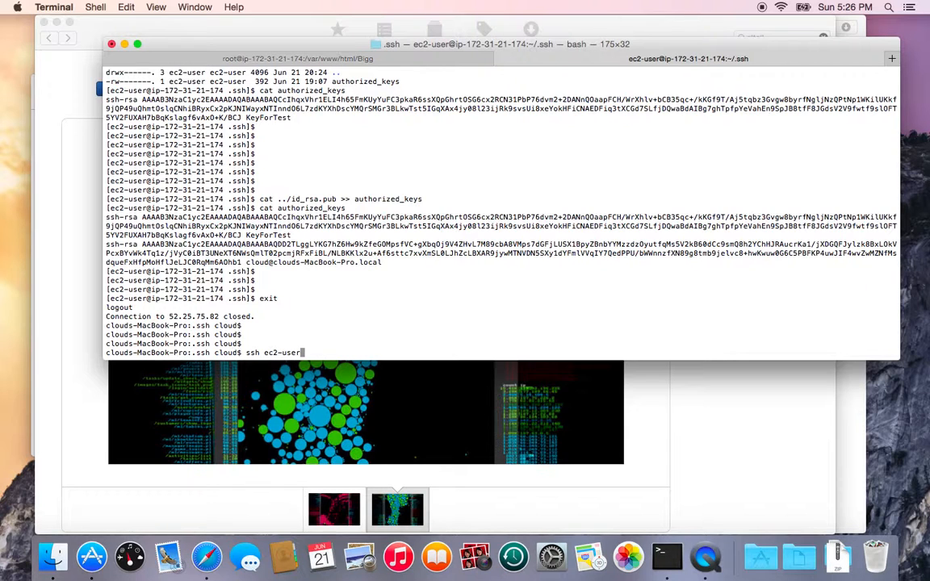
type("@52.25.75.82")
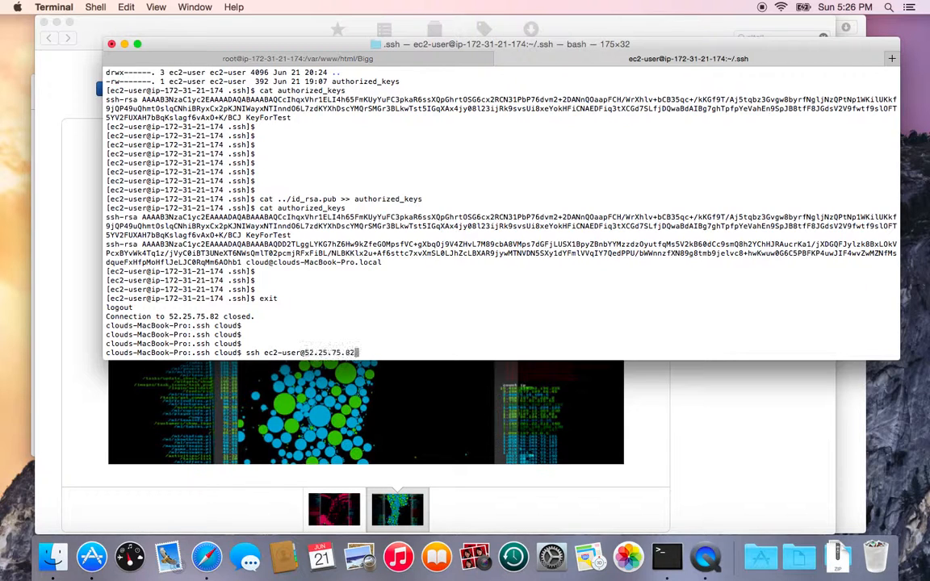
key("enter")
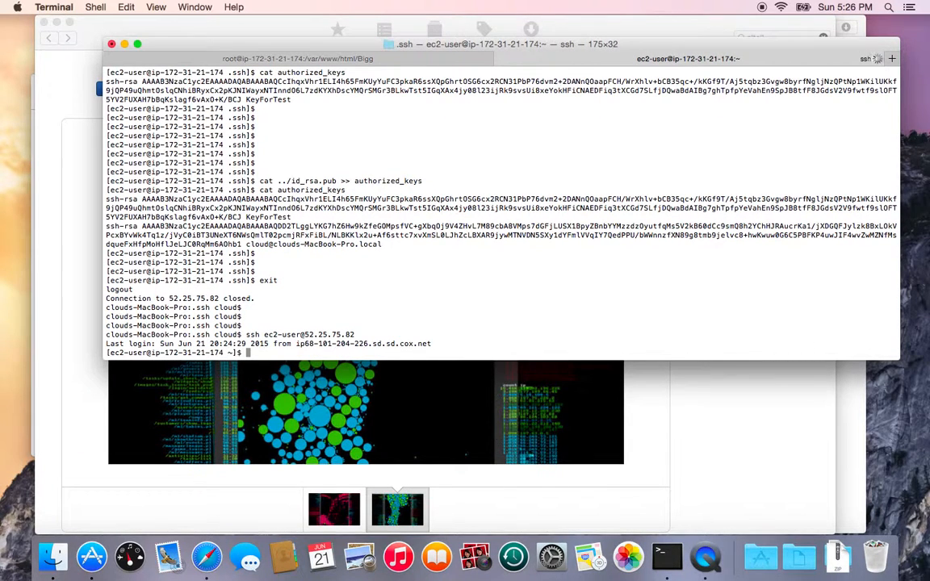
type("hostname")
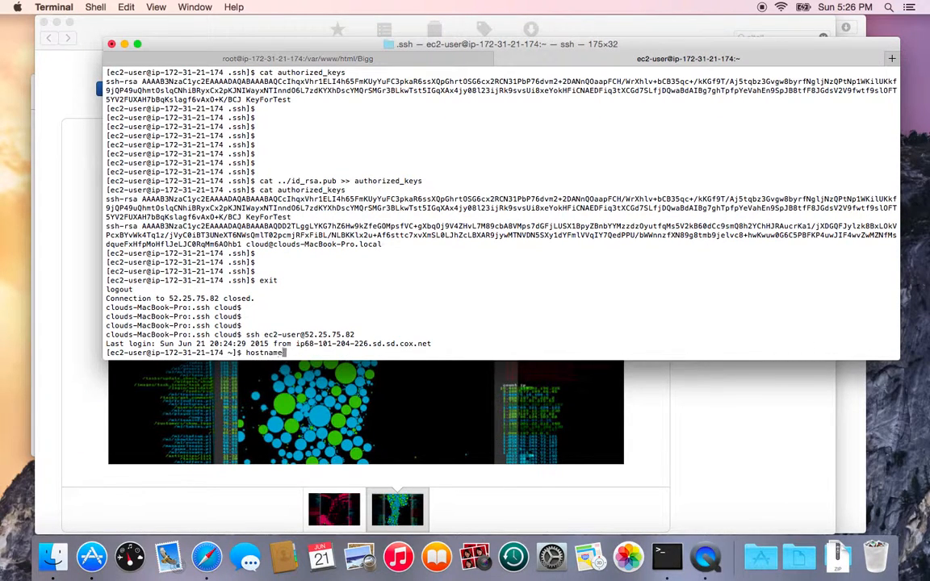